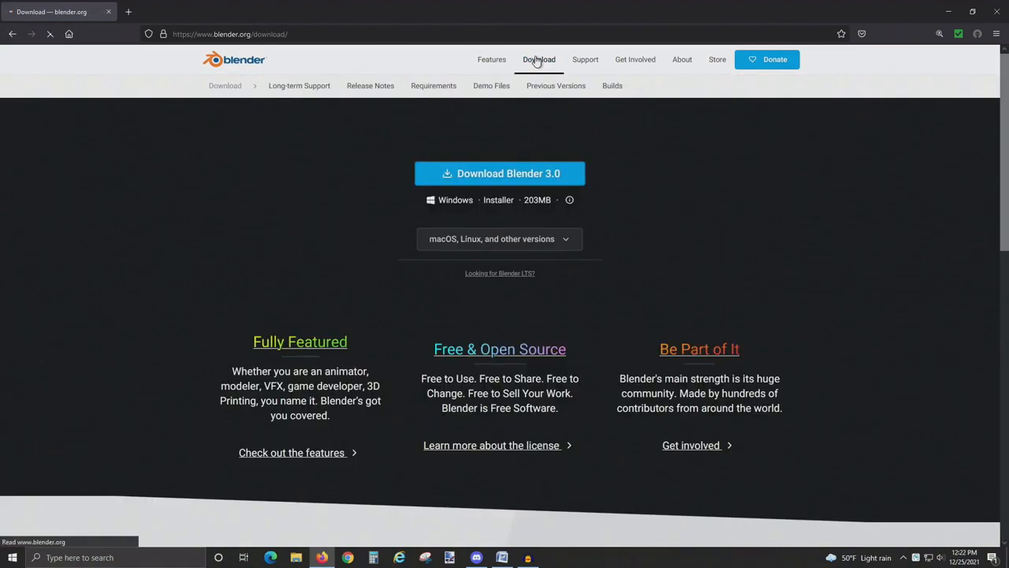
# Step: Download blender-2.79b-windows64.zip from the Blender 2.79 folder of blender.org's release archive
pyautogui.click(556, 85)
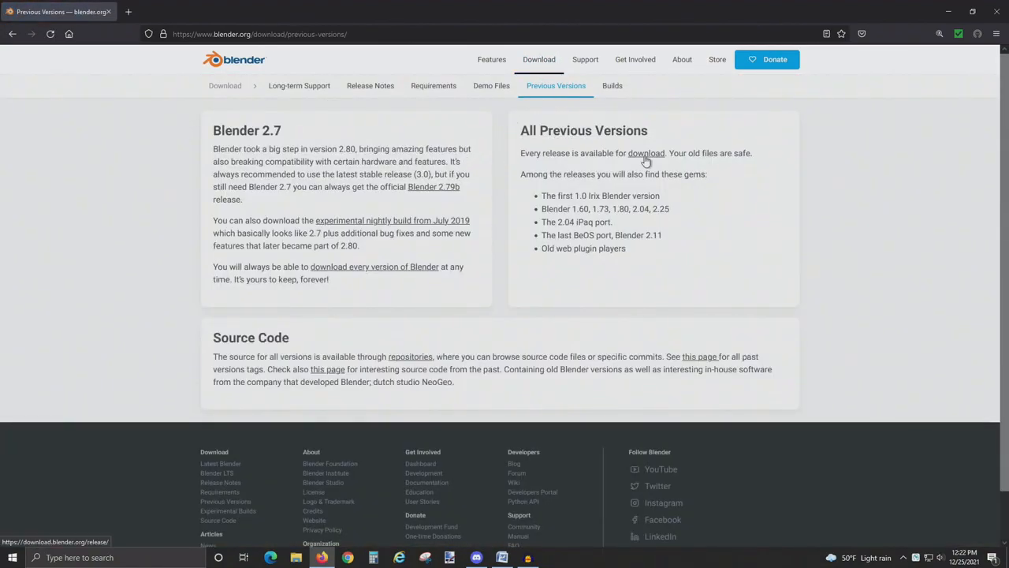
pyautogui.click(647, 153)
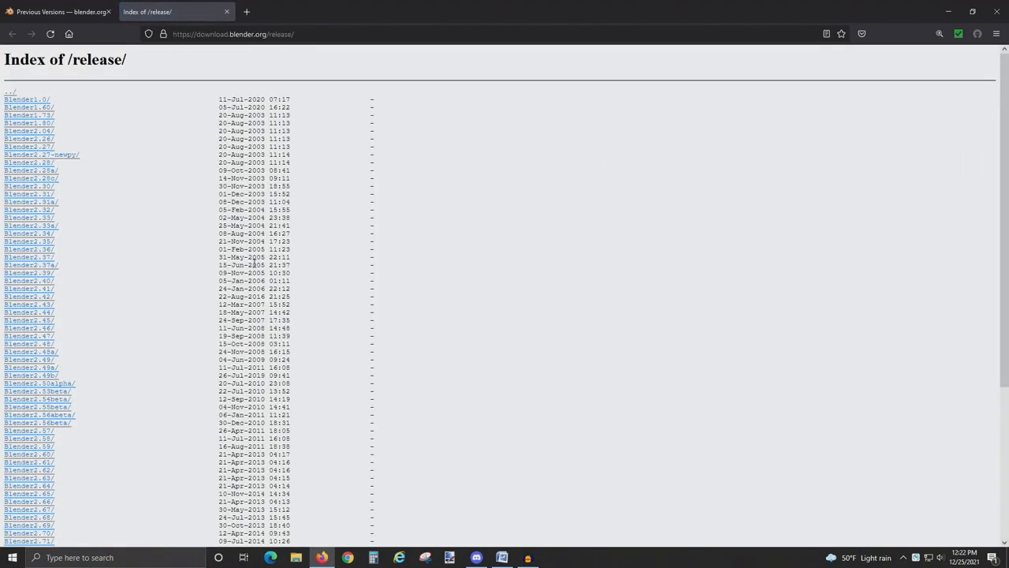
pyautogui.scroll(-3)
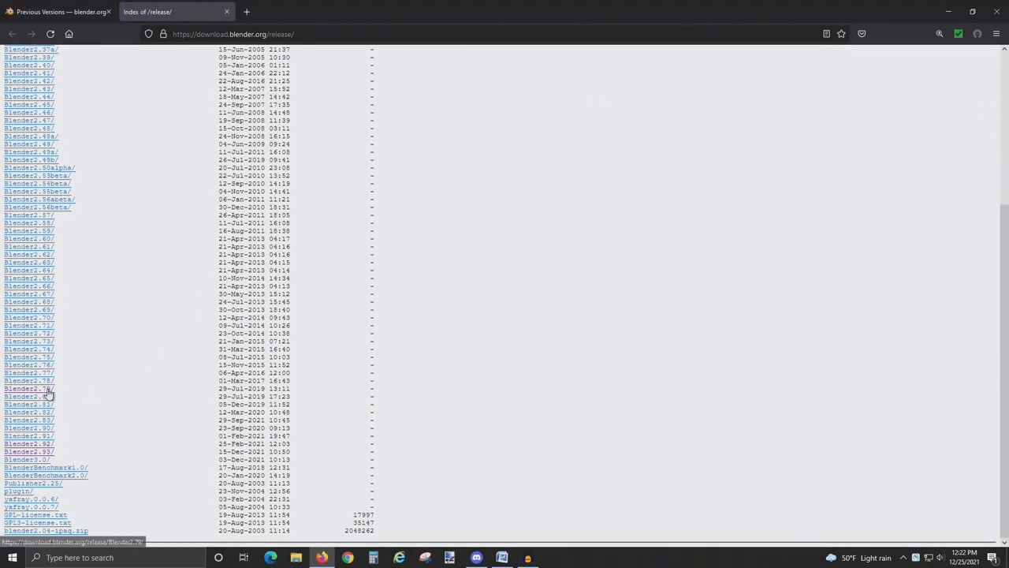
pyautogui.click(28, 388)
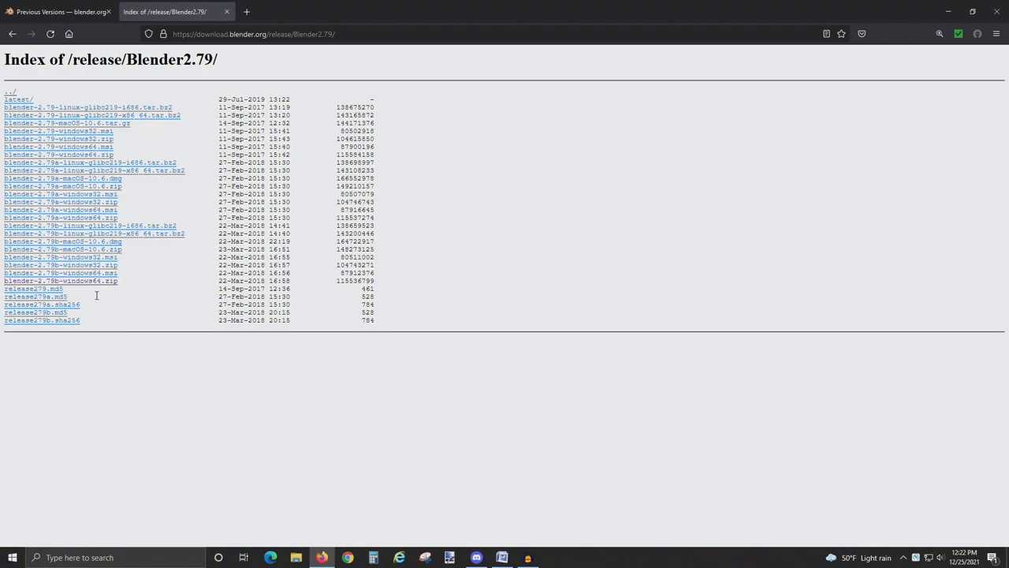
pyautogui.moveTo(103, 283)
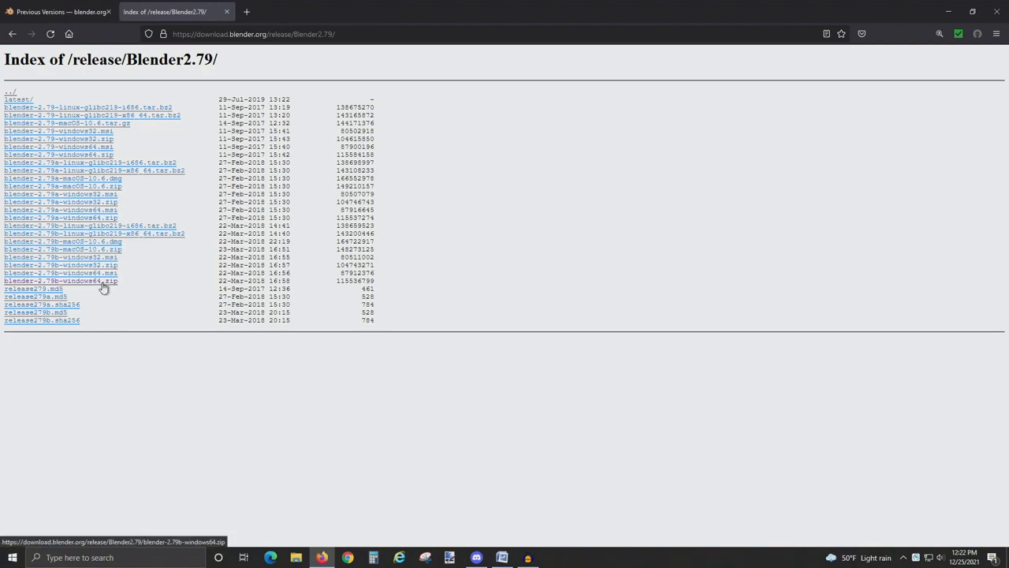
pyautogui.click(60, 281)
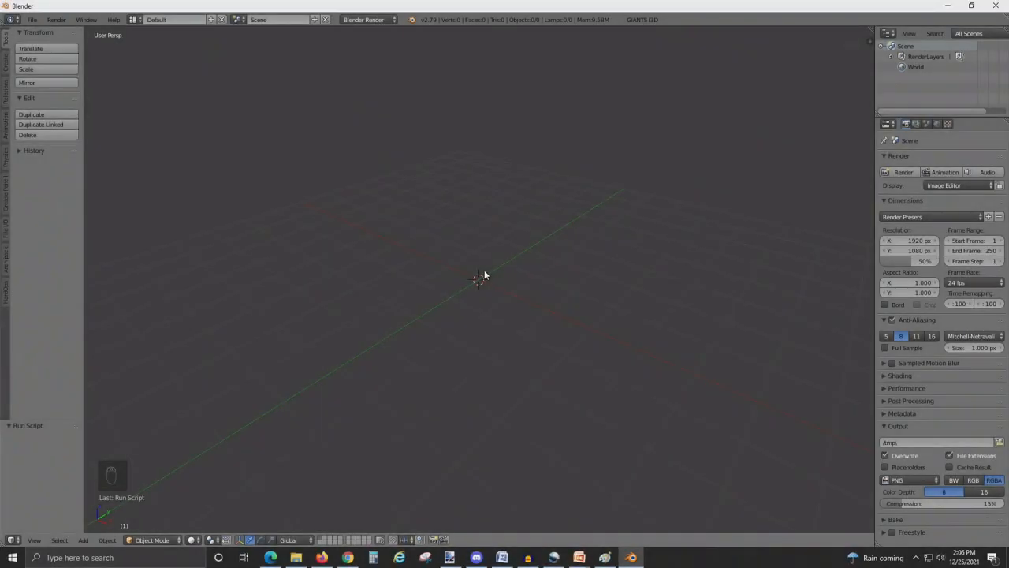
# Step: Add a cube, give it an Edge Split modifier, and make the right area a UV/Image Editor
pyautogui.press('shift+a')
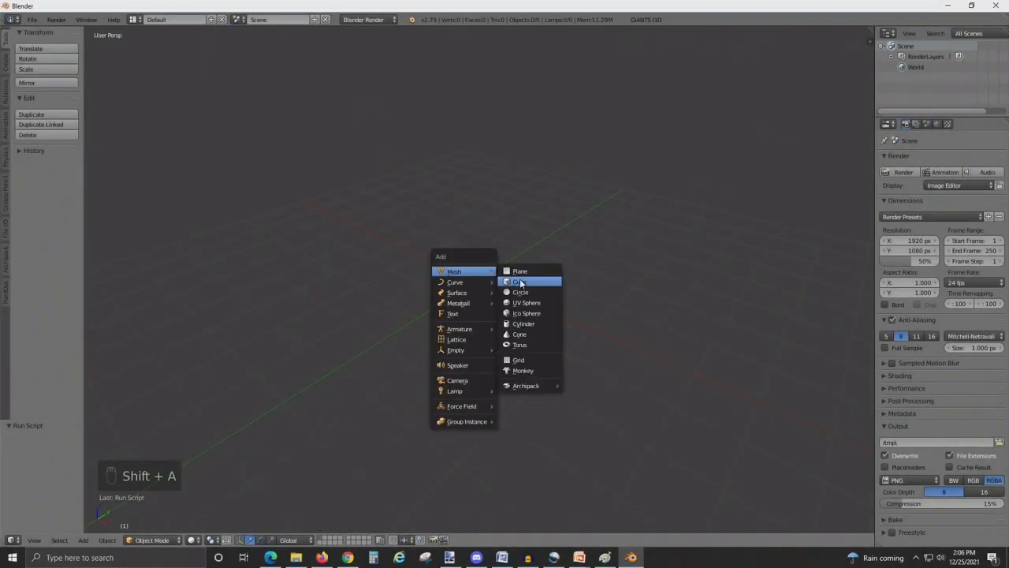
pyautogui.click(521, 282)
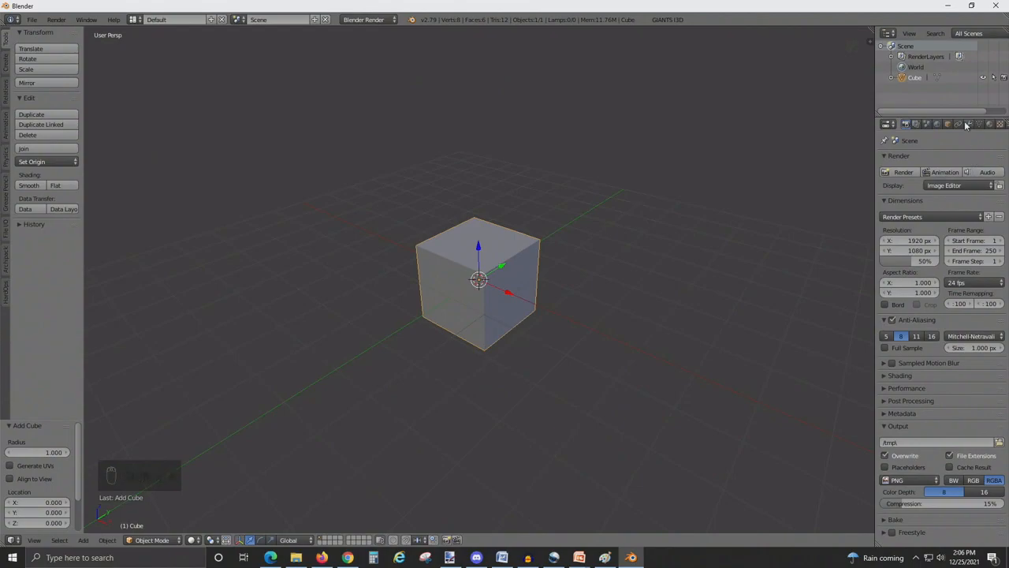
pyautogui.click(899, 160)
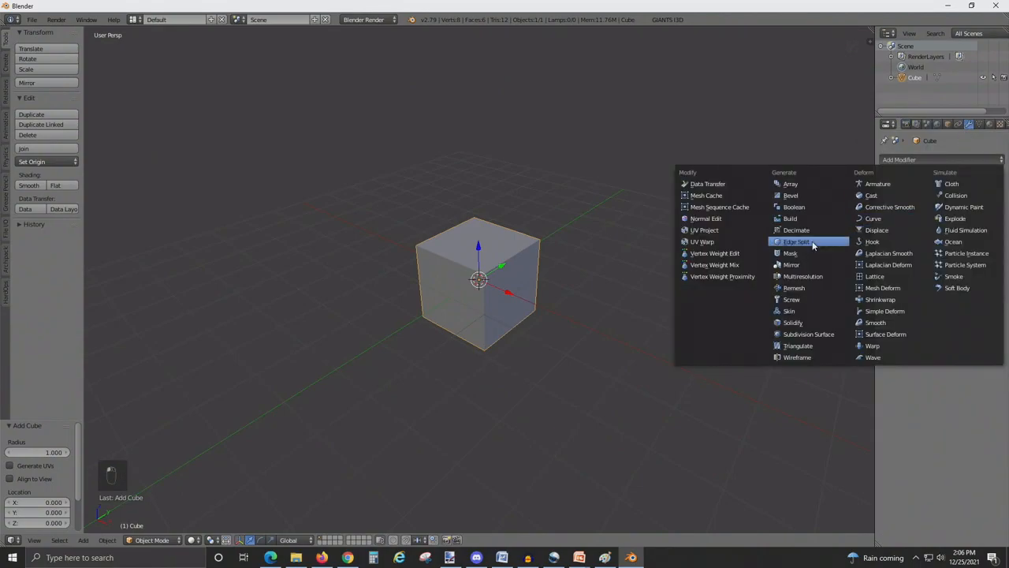
pyautogui.click(796, 242)
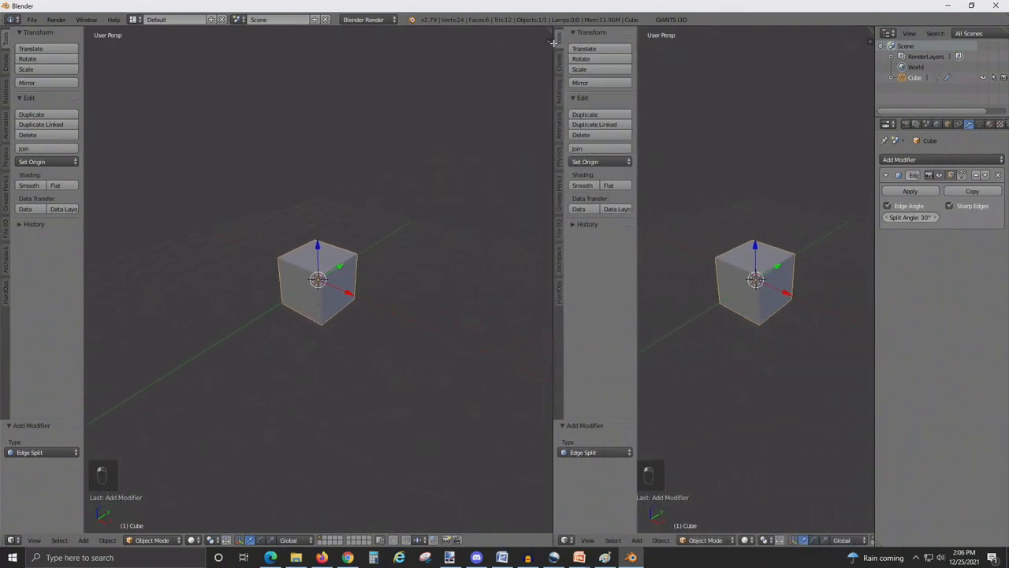
pyautogui.click(566, 540)
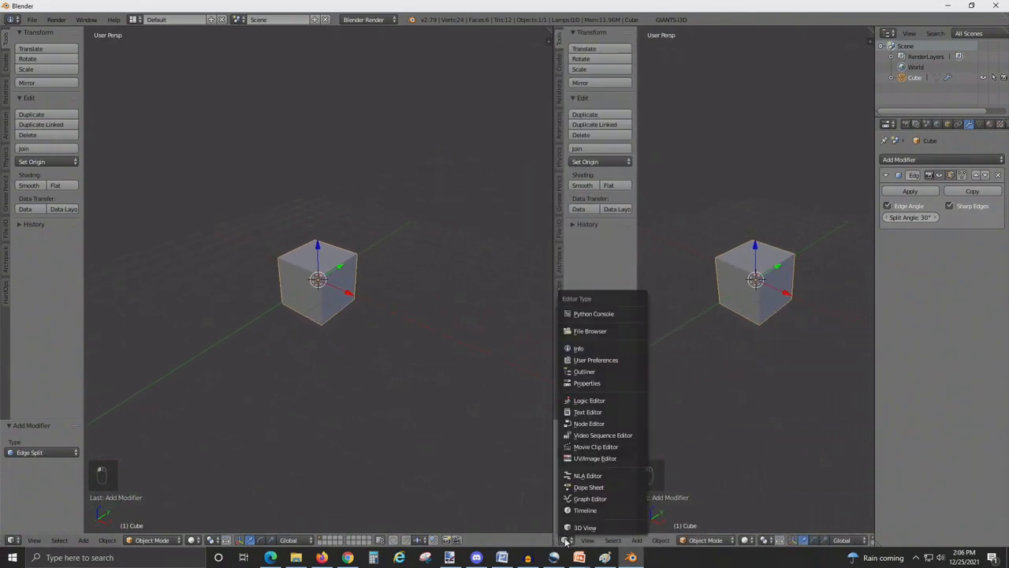
pyautogui.moveTo(595, 458)
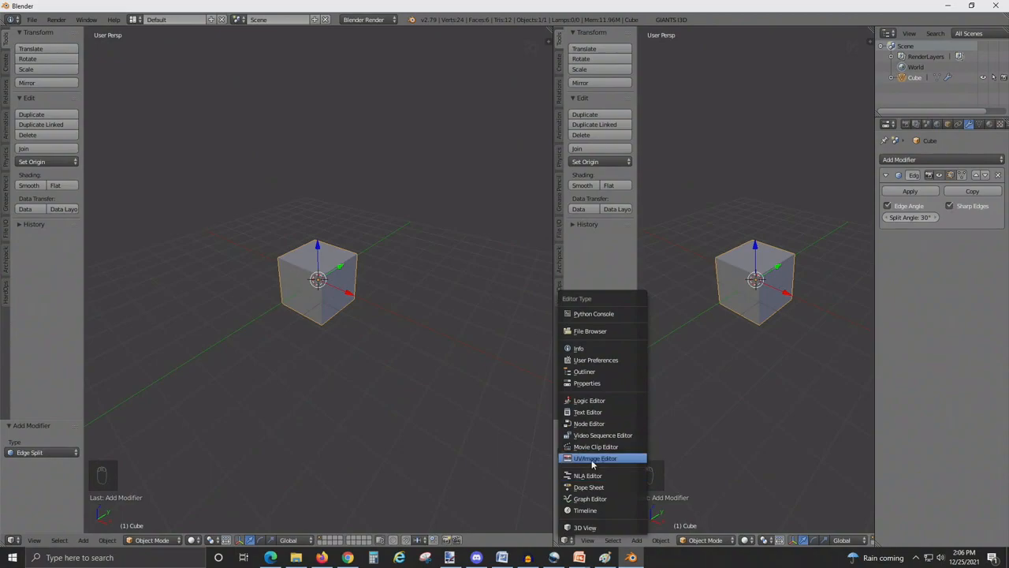
pyautogui.click(595, 458)
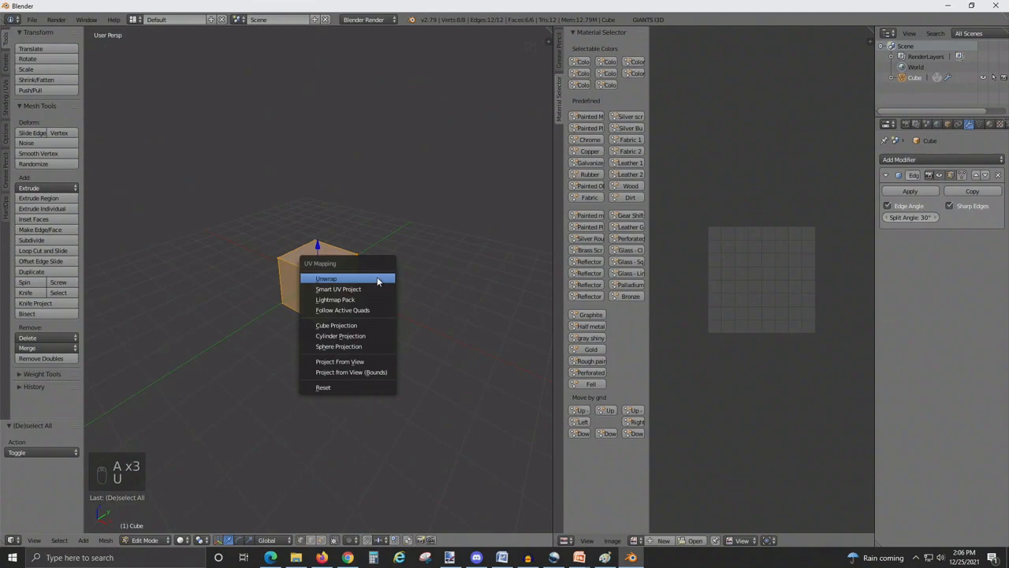
pyautogui.moveTo(374, 289)
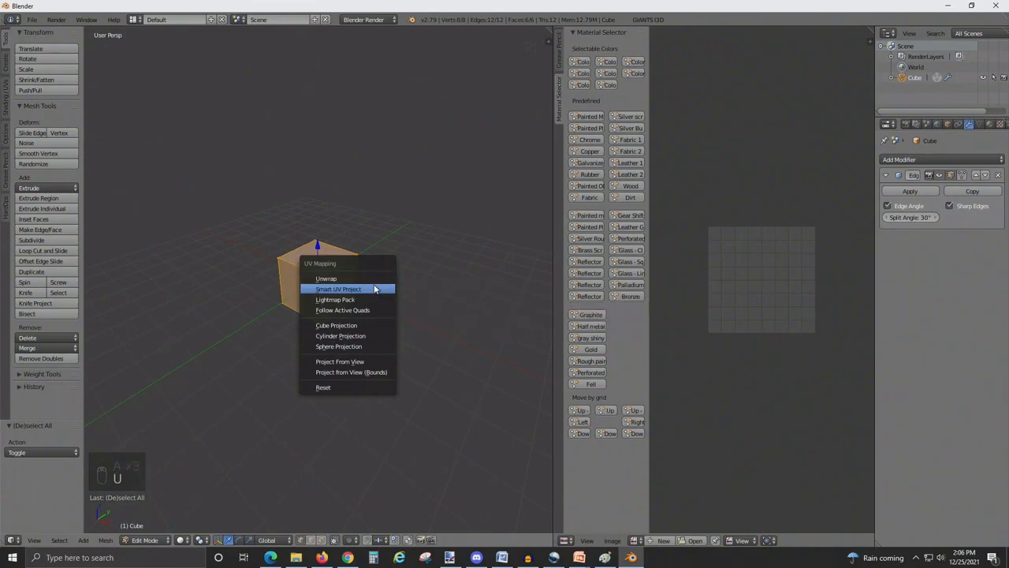
# Step: Unwrap the cube with Smart UV Project and select all its UV faces
pyautogui.click(339, 289)
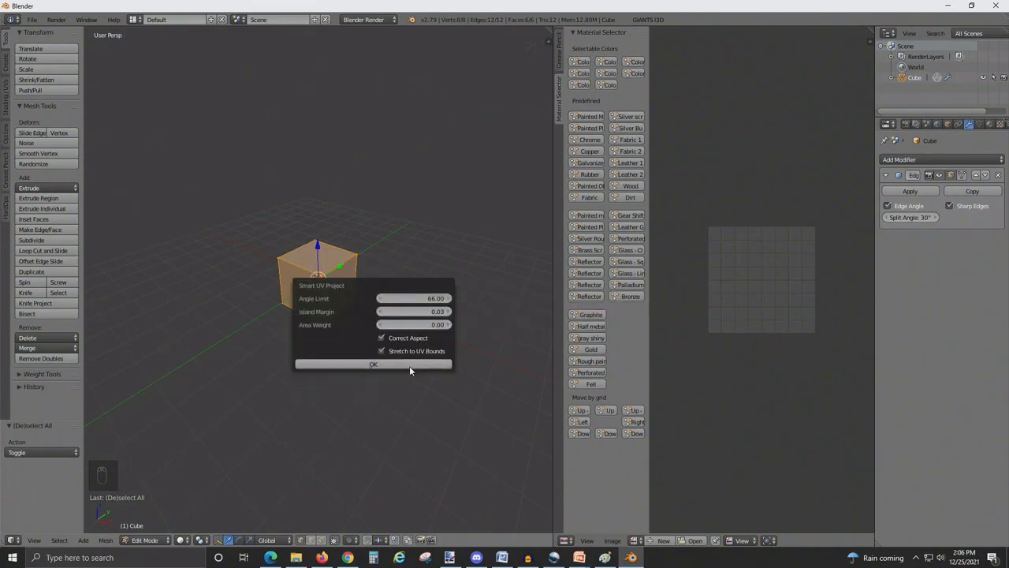
pyautogui.click(373, 364)
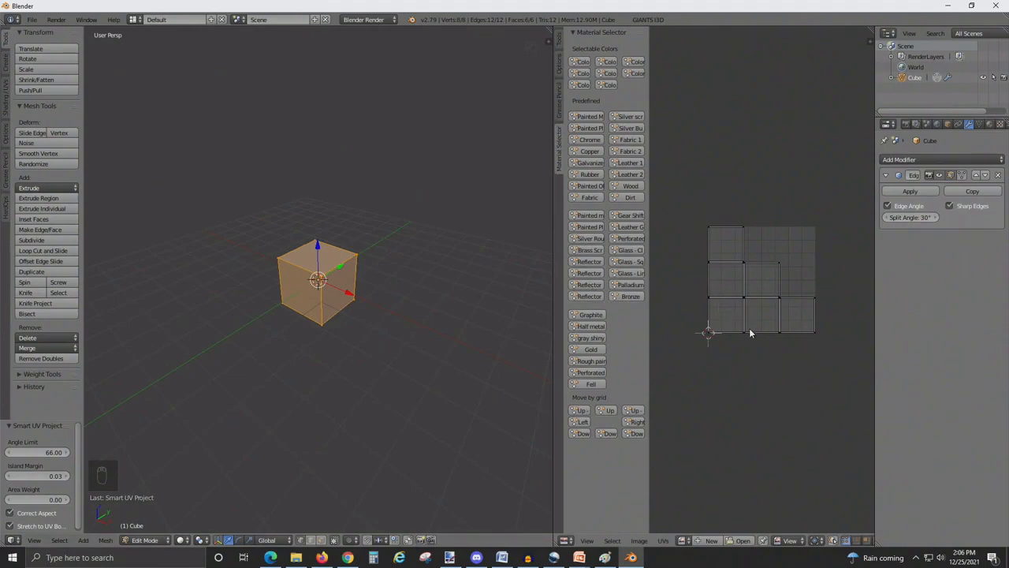
pyautogui.press('a')
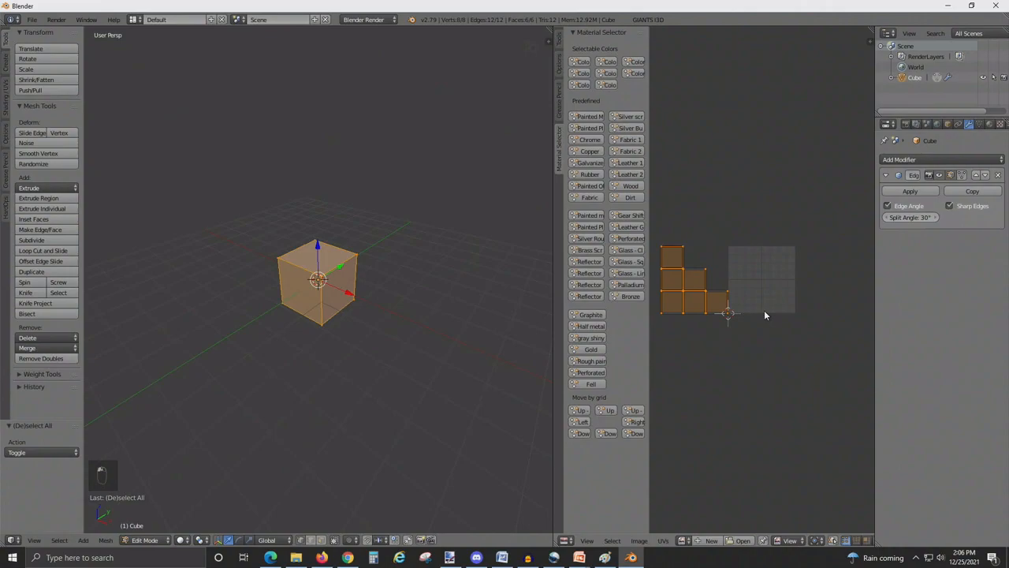
pyautogui.moveTo(995, 134)
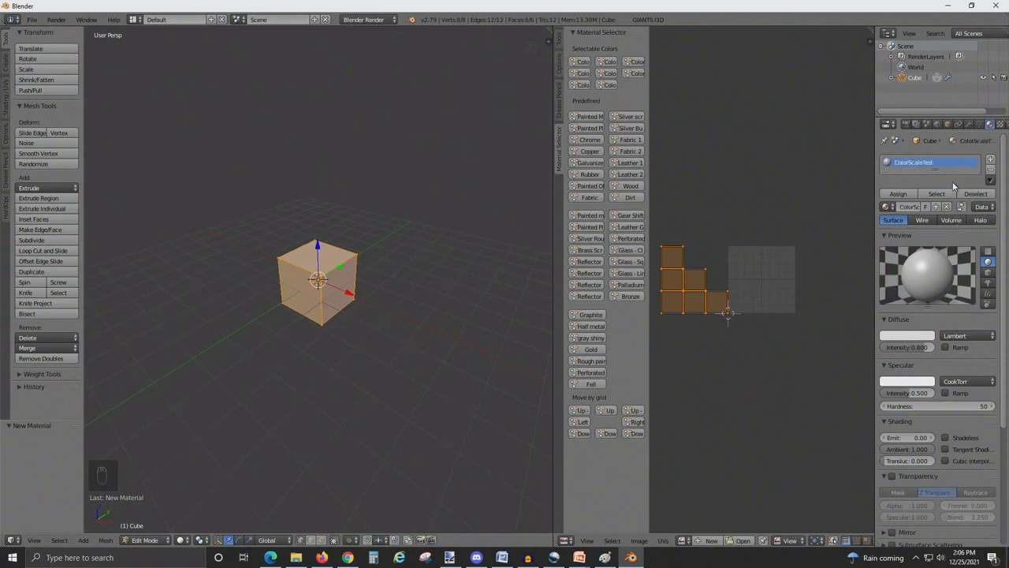
# Step: Add a second UV map to the cube in its Object Data properties
pyautogui.click(980, 123)
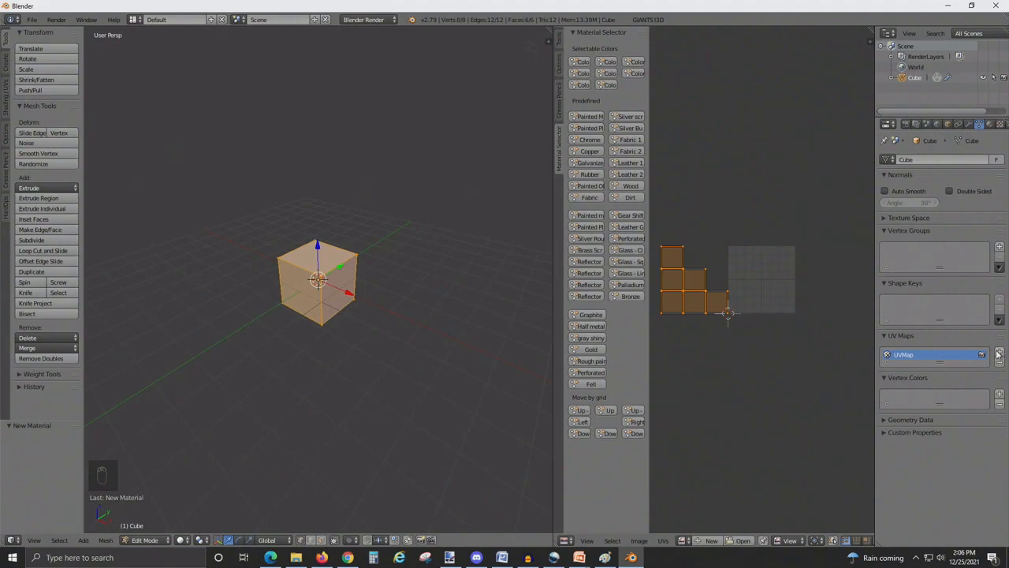
pyautogui.click(999, 354)
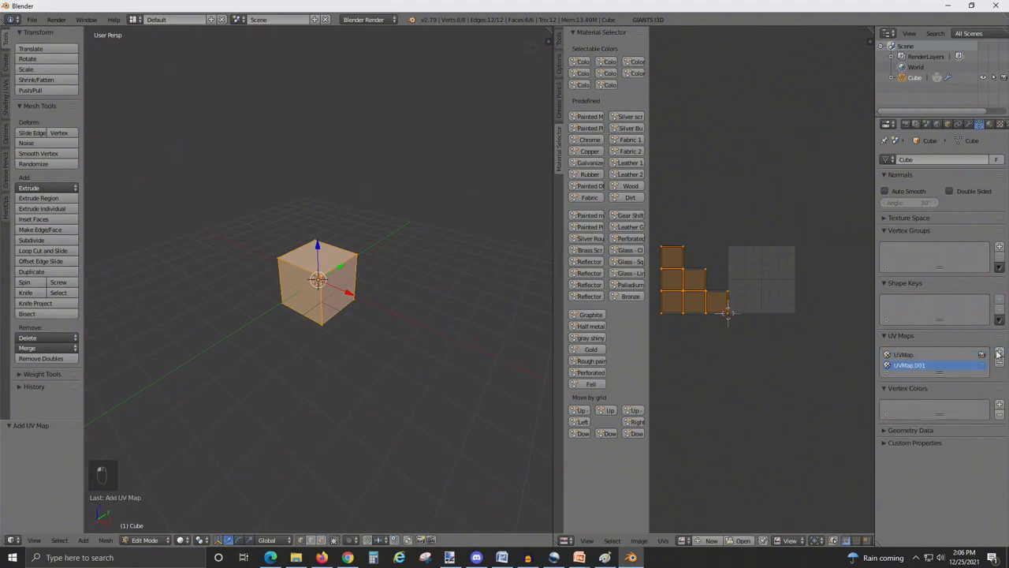
pyautogui.click(32, 19)
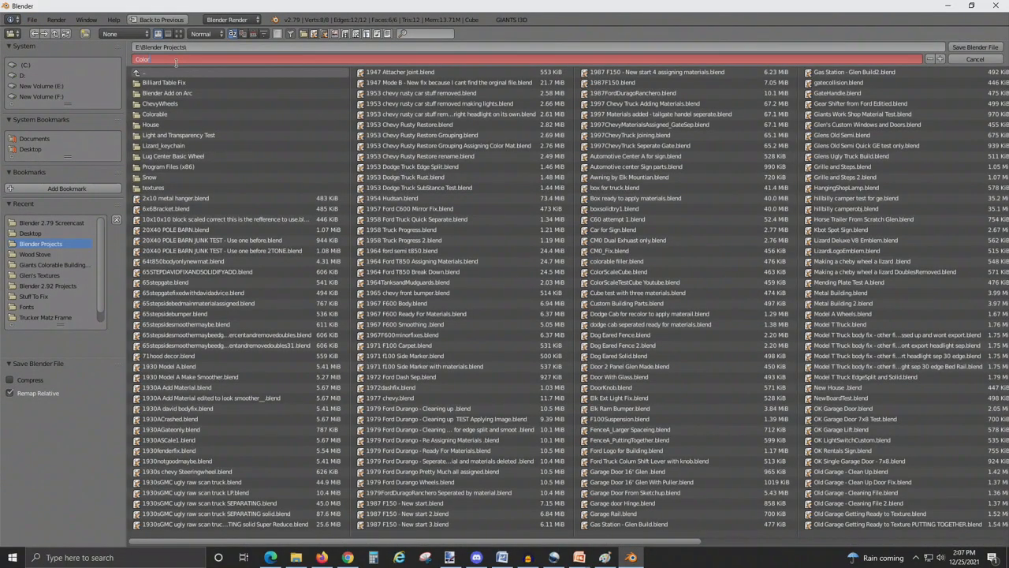
# Step: Save the project as 'ColorScale Test Cube Youtube Tut' and export it as GIANTS I3D
pyautogui.write('ColorScale Test')
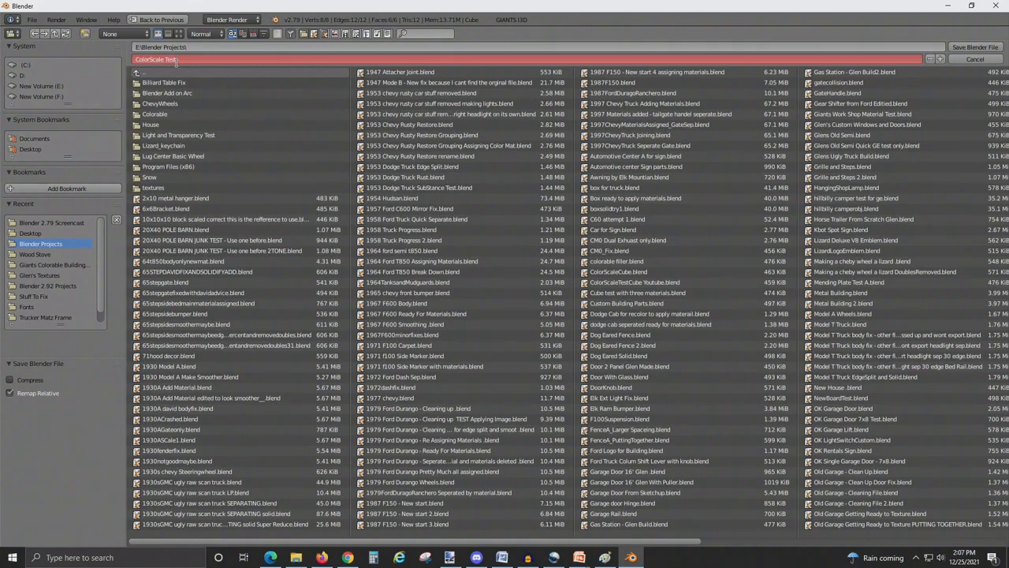
pyautogui.write('.Cube')
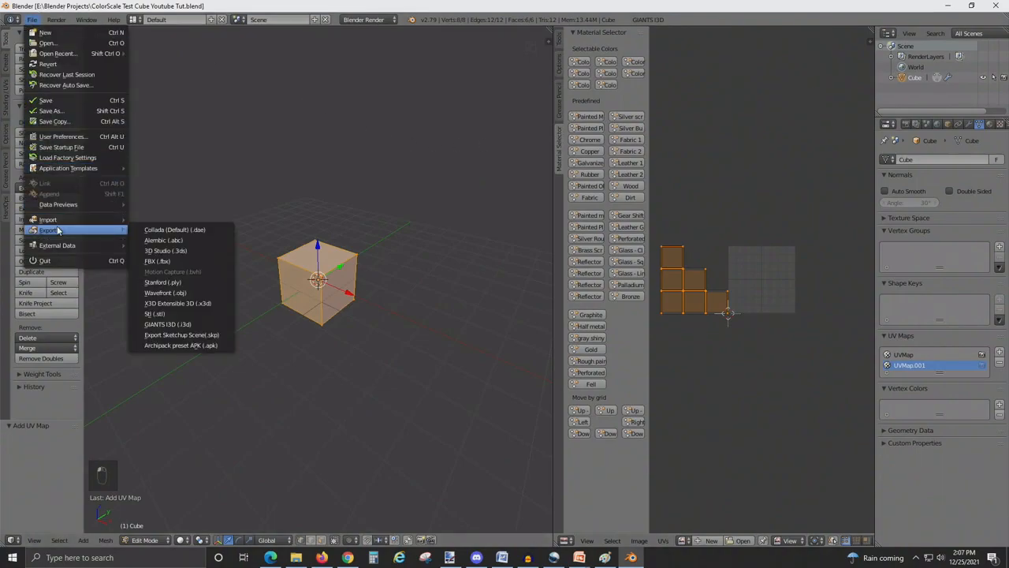
pyautogui.moveTo(168, 324)
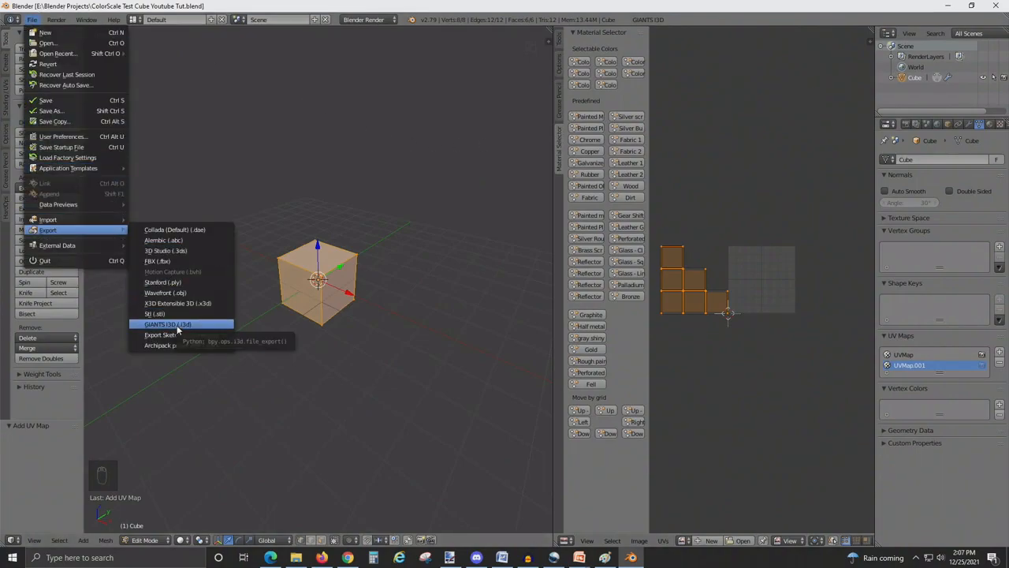
pyautogui.click(168, 324)
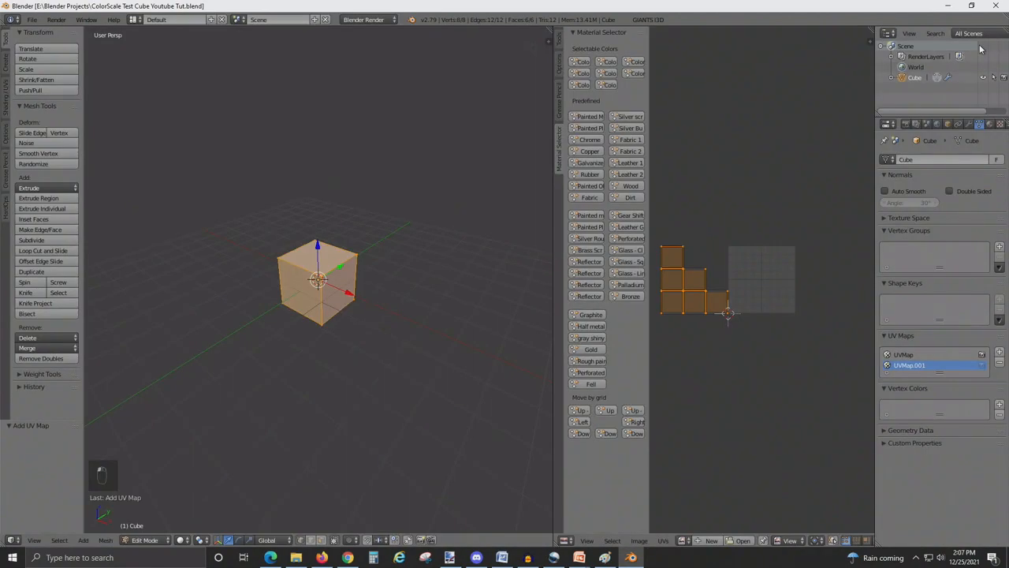
pyautogui.moveTo(406, 211)
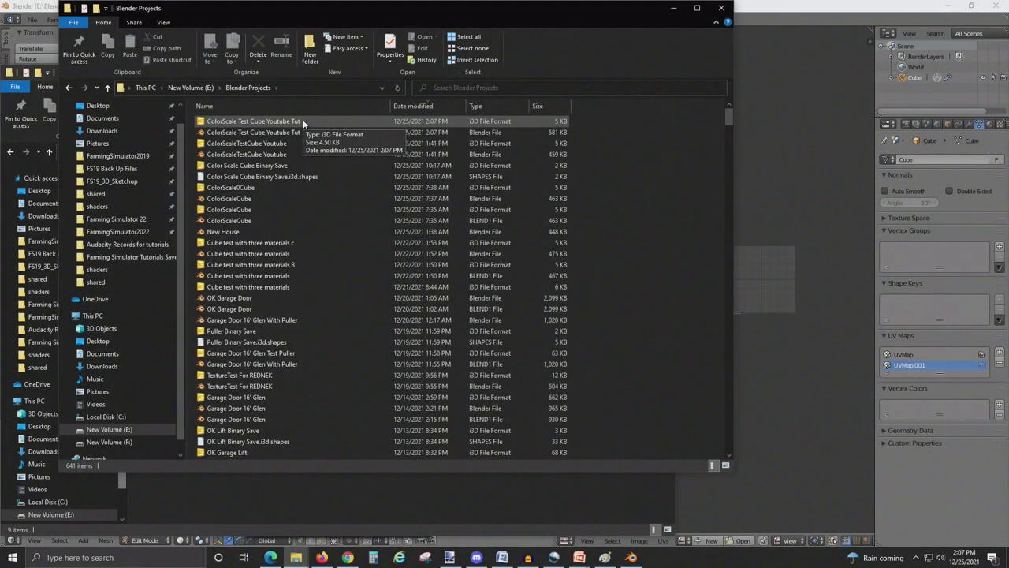
# Step: Open the exported ColorScale Test Cube Youtube Tut .i3d file in GIANTS Editor
pyautogui.doubleClick(253, 121)
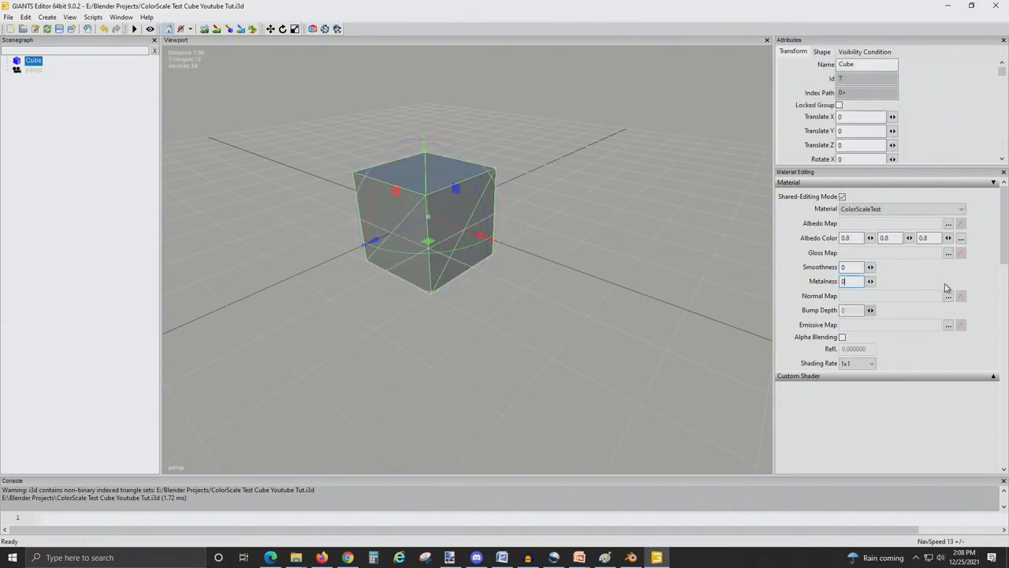
# Step: Assign a gloss map texture to the ColorScaleTest material
pyautogui.click(949, 252)
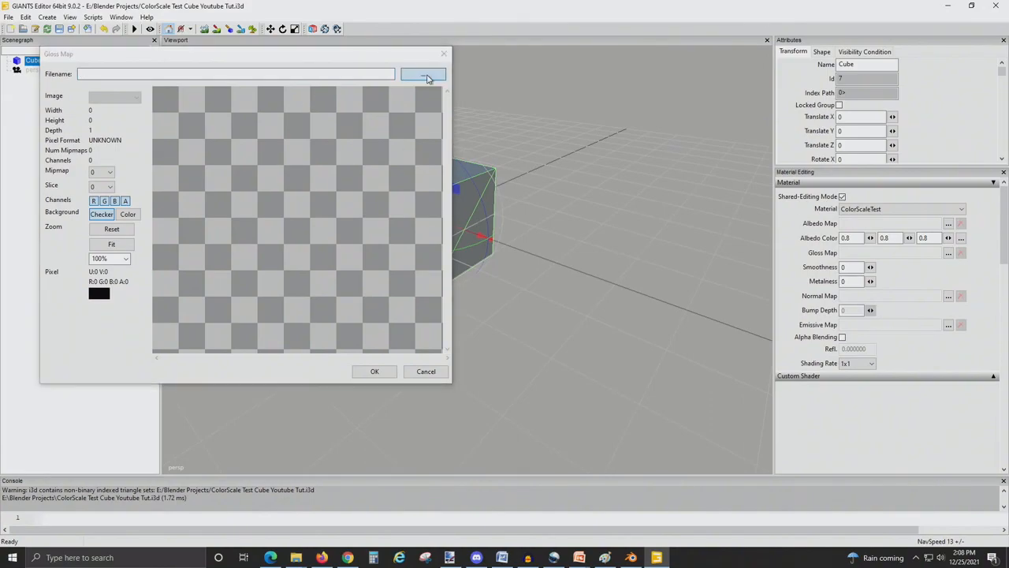
pyautogui.click(424, 74)
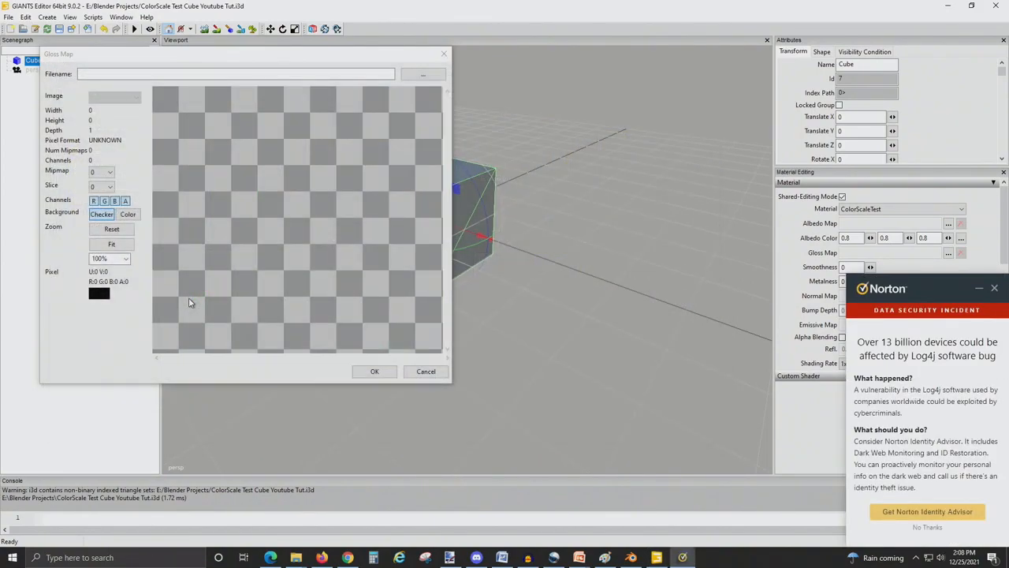
pyautogui.click(375, 371)
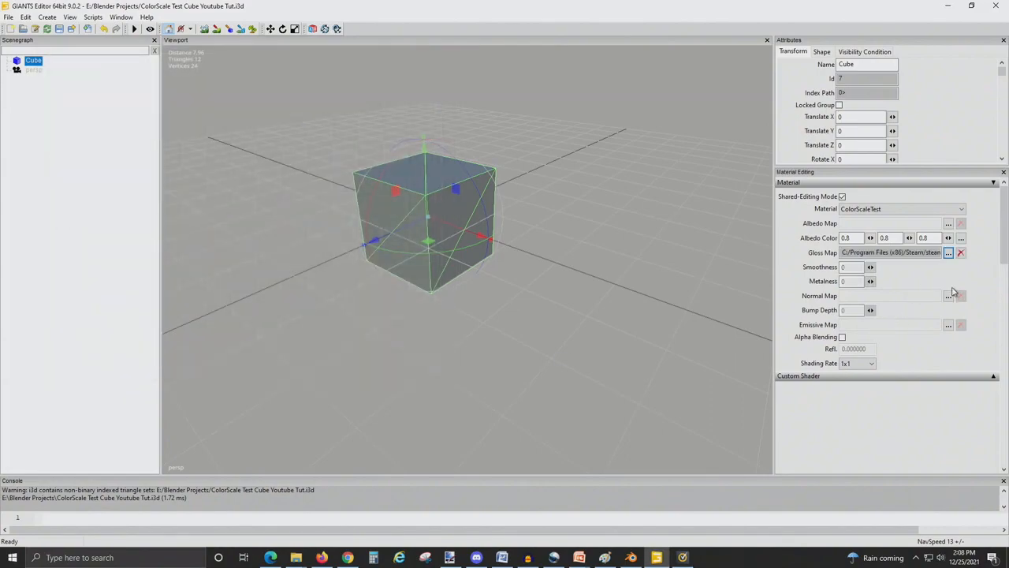
# Step: Set default_normal from Farming Simulator 22's shared textures as the material's normal map
pyautogui.click(948, 296)
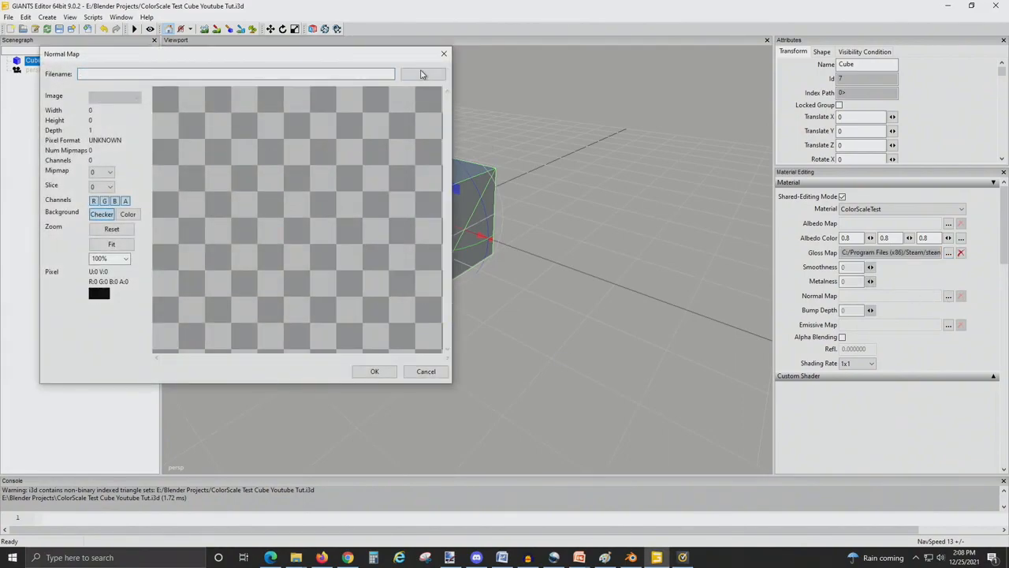
pyautogui.click(422, 73)
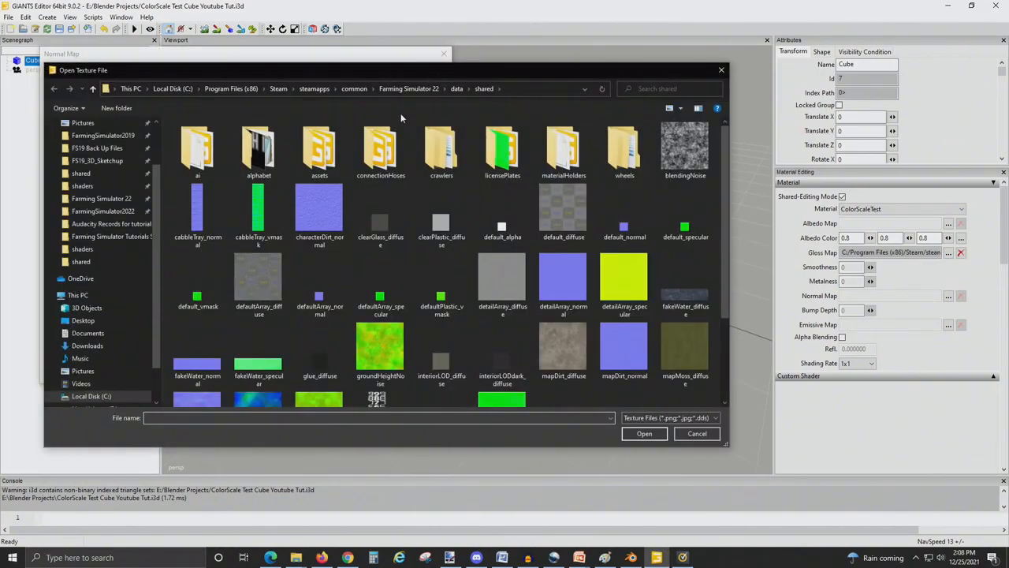
pyautogui.moveTo(624, 229)
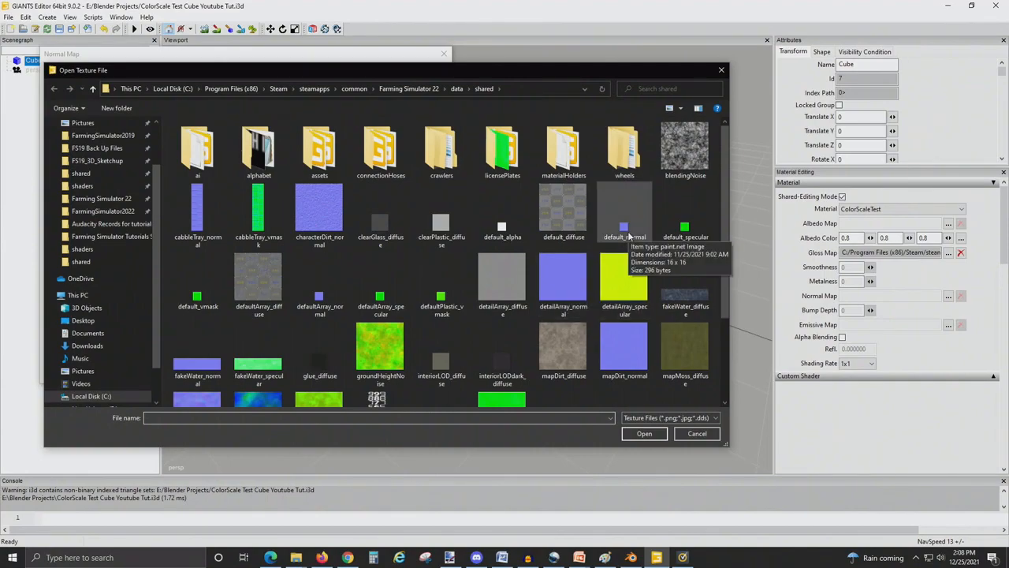
pyautogui.click(644, 433)
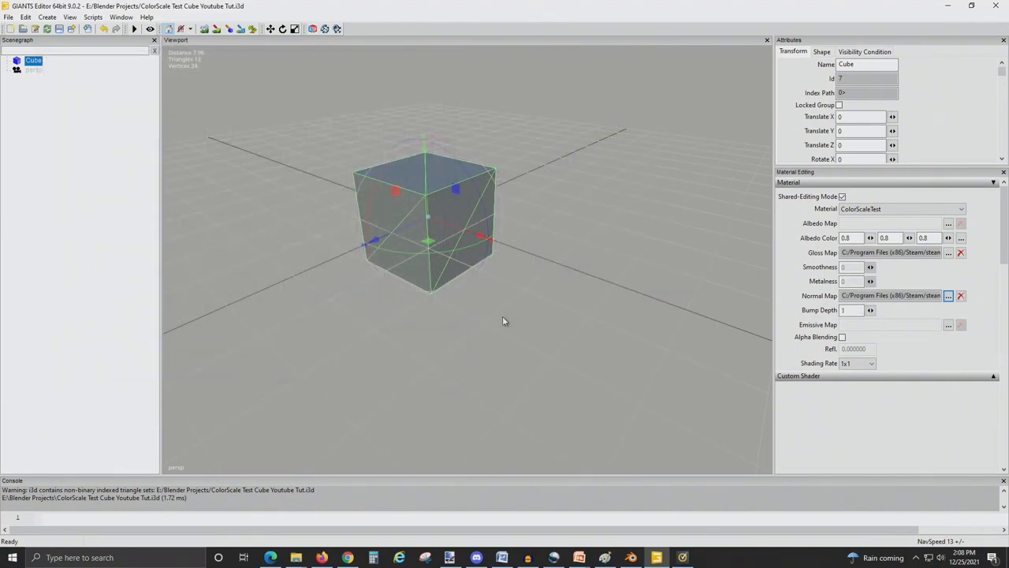
pyautogui.click(993, 375)
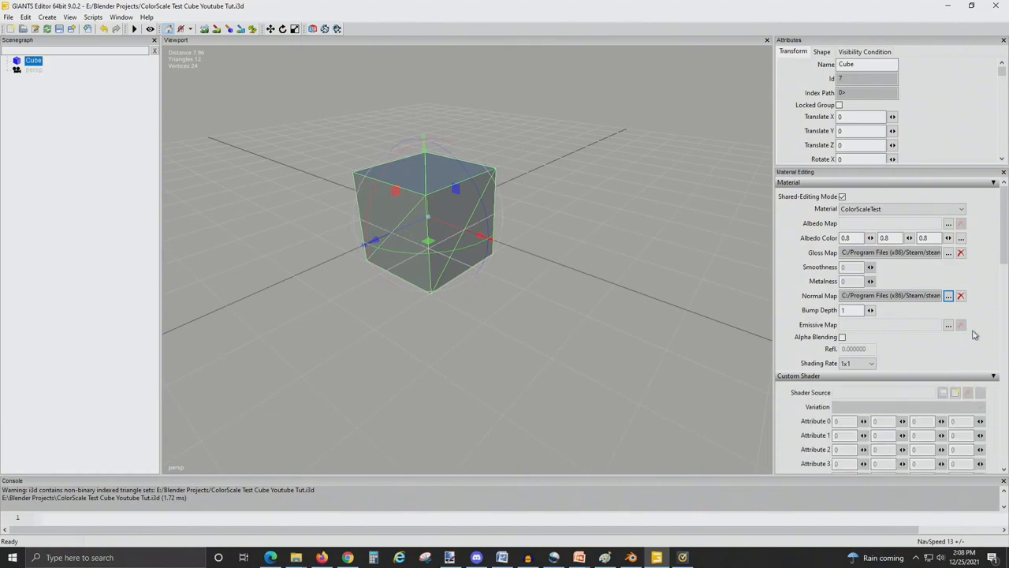
pyautogui.scroll(-3)
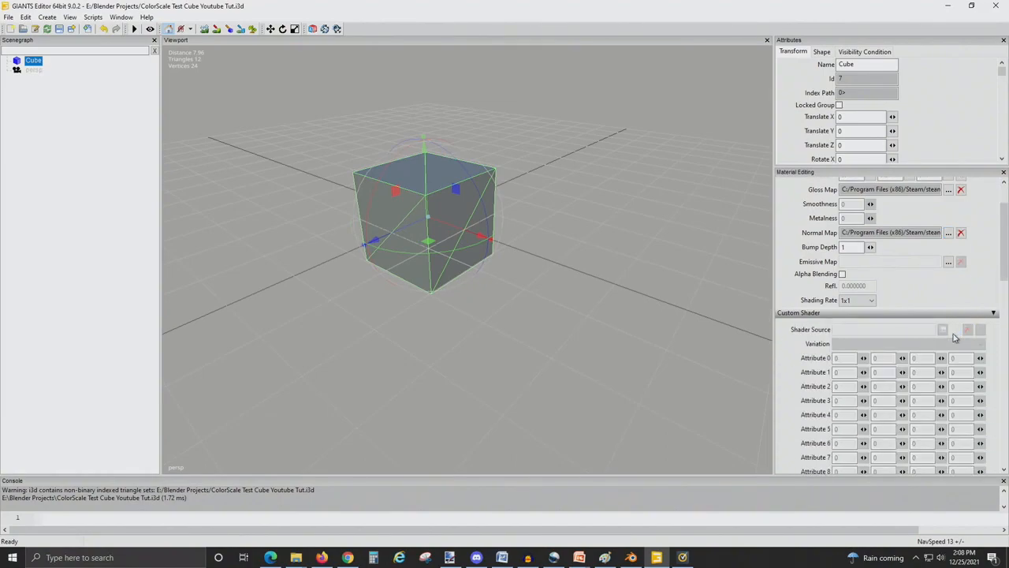
# Step: Load a Farming Simulator 22 game shader and choose its colorScale variation
pyautogui.click(955, 329)
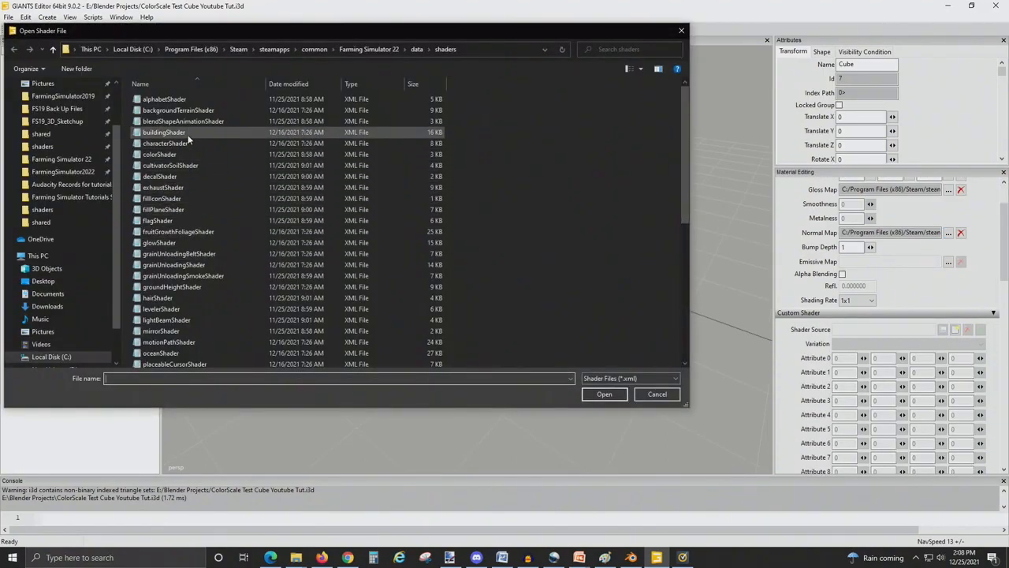
pyautogui.click(657, 394)
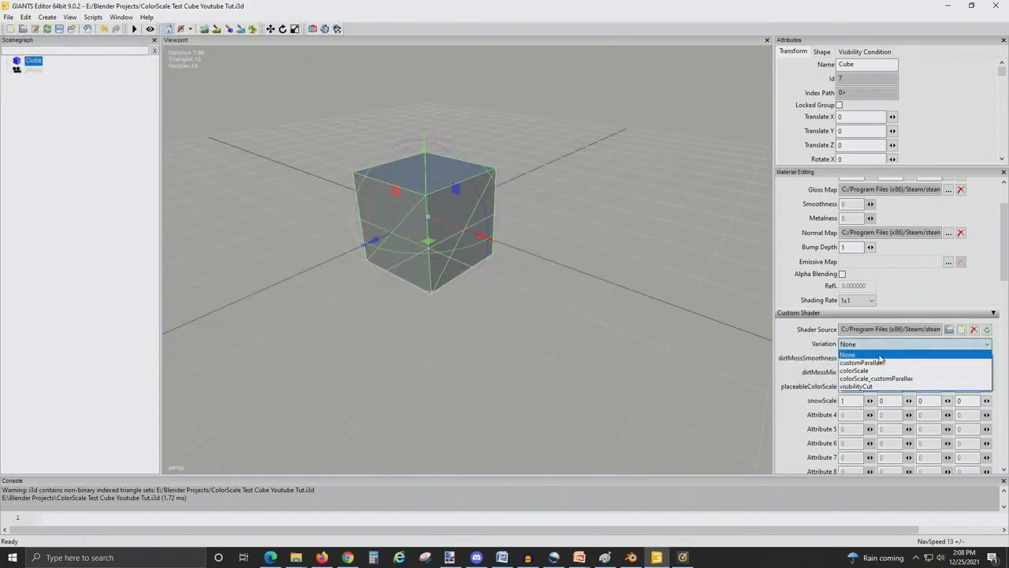
pyautogui.click(854, 371)
pyautogui.write('.5')
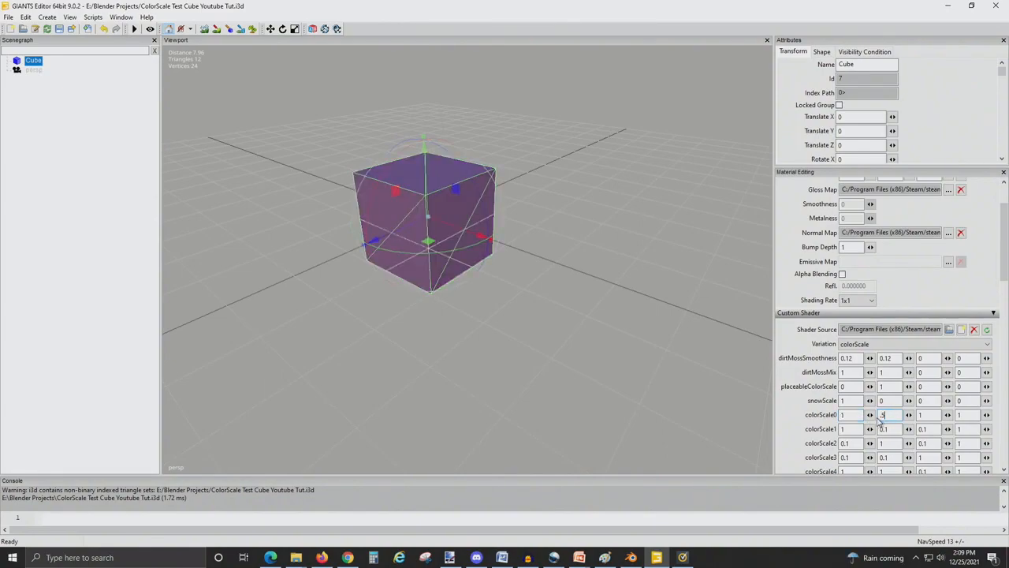
pyautogui.moveTo(542, 198)
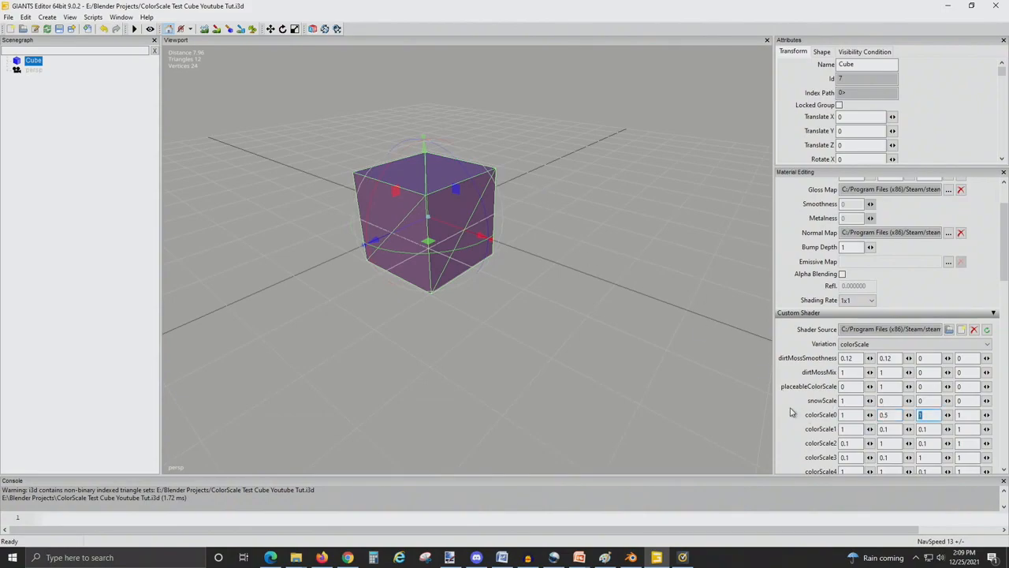
# Step: Save the scene in Blender Projects as binary i3d 'Binary Save Blender ColorScale Cube'
pyautogui.click(8, 16)
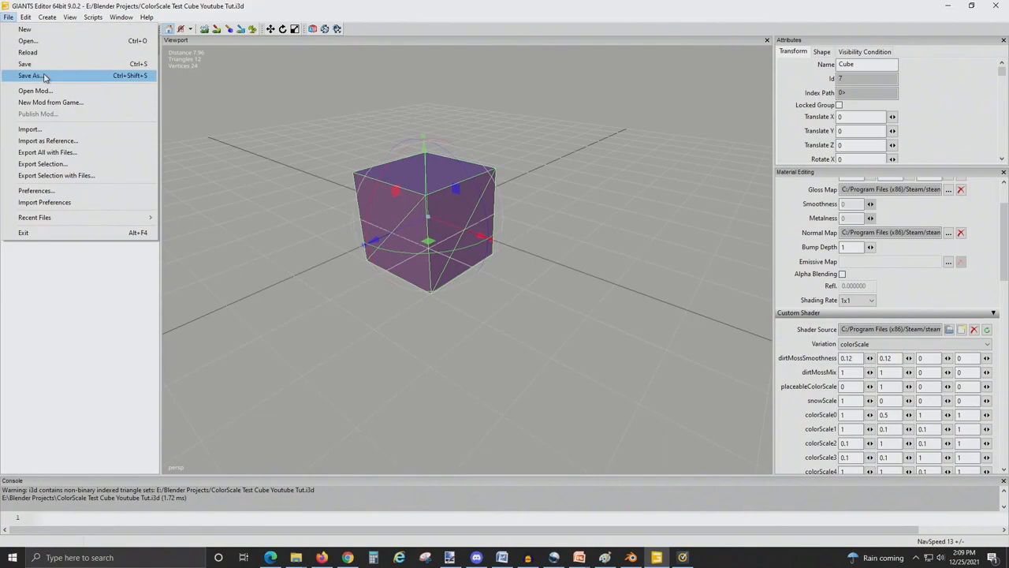
pyautogui.click(31, 75)
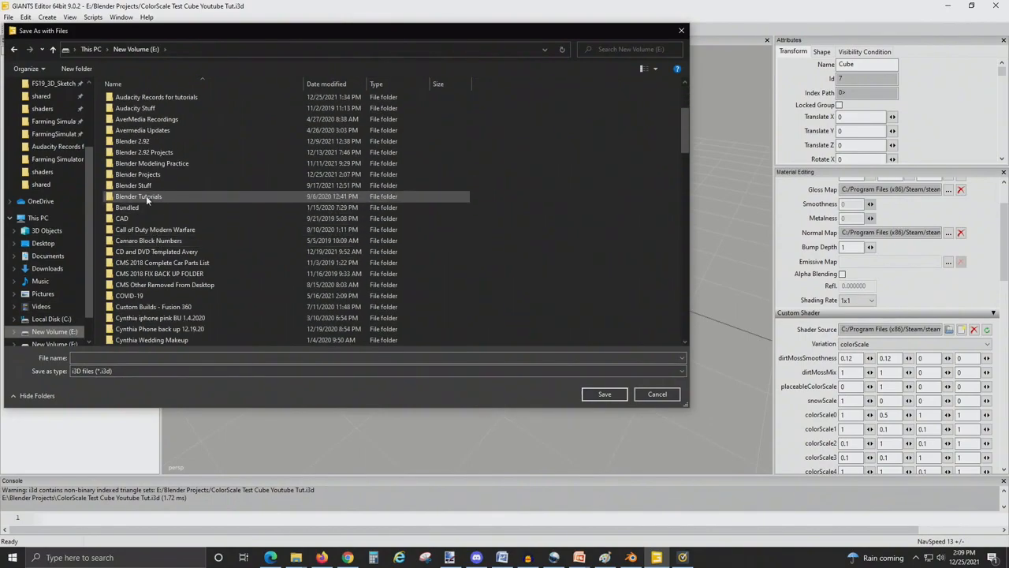
pyautogui.doubleClick(138, 195)
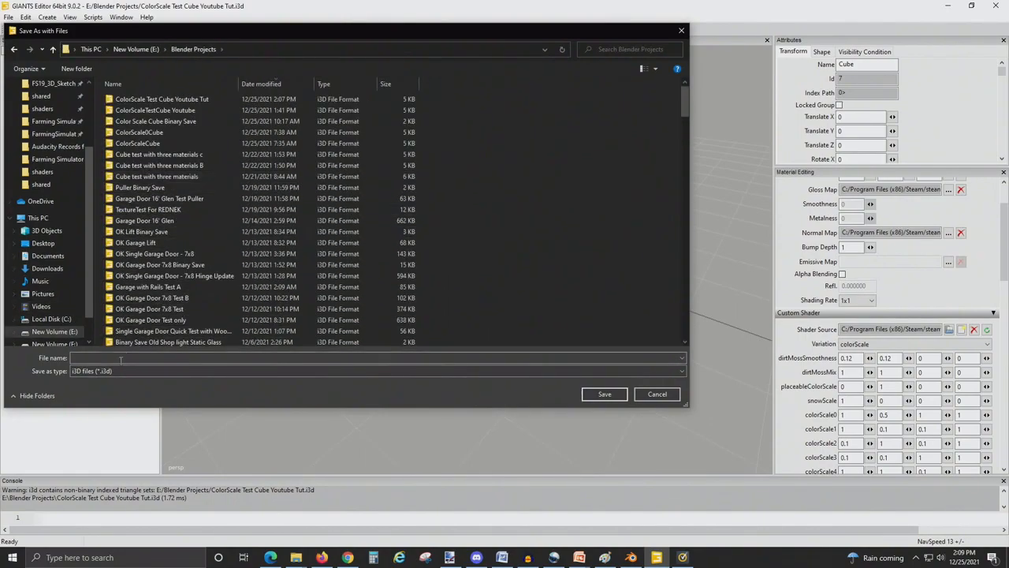
pyautogui.click(375, 370)
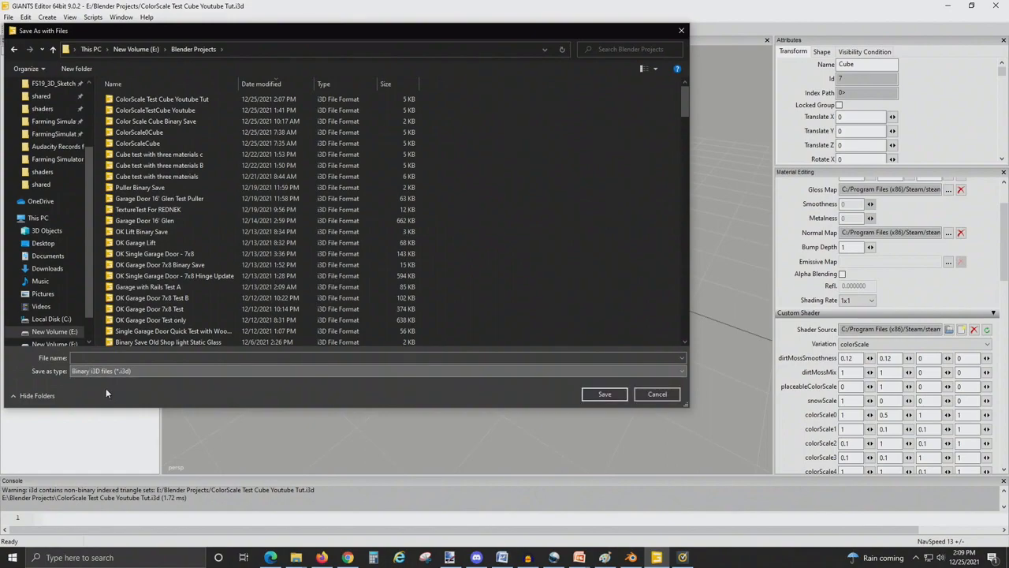
pyautogui.write('Binary Save Blender ColorScale')
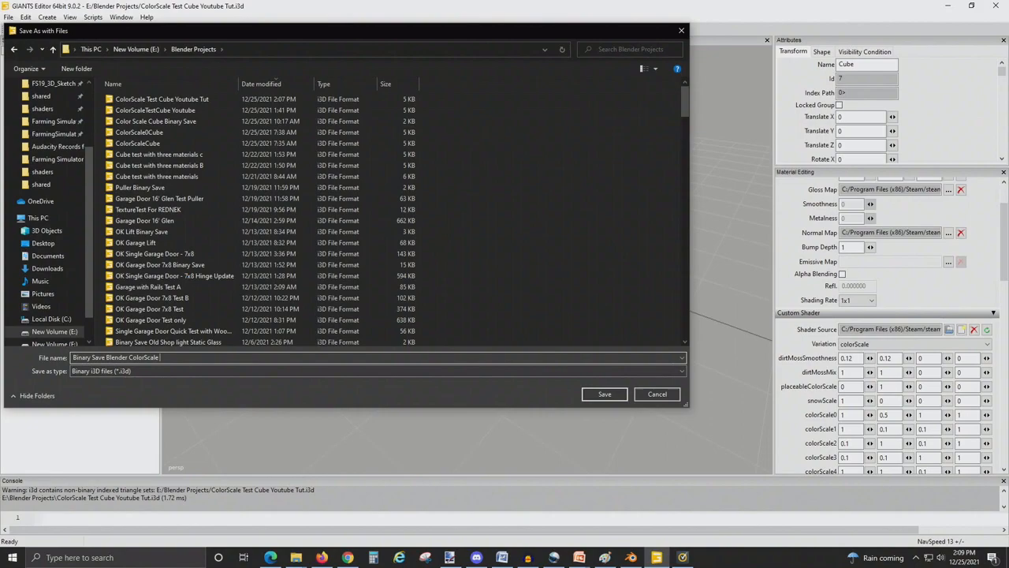
pyautogui.write('Cube')
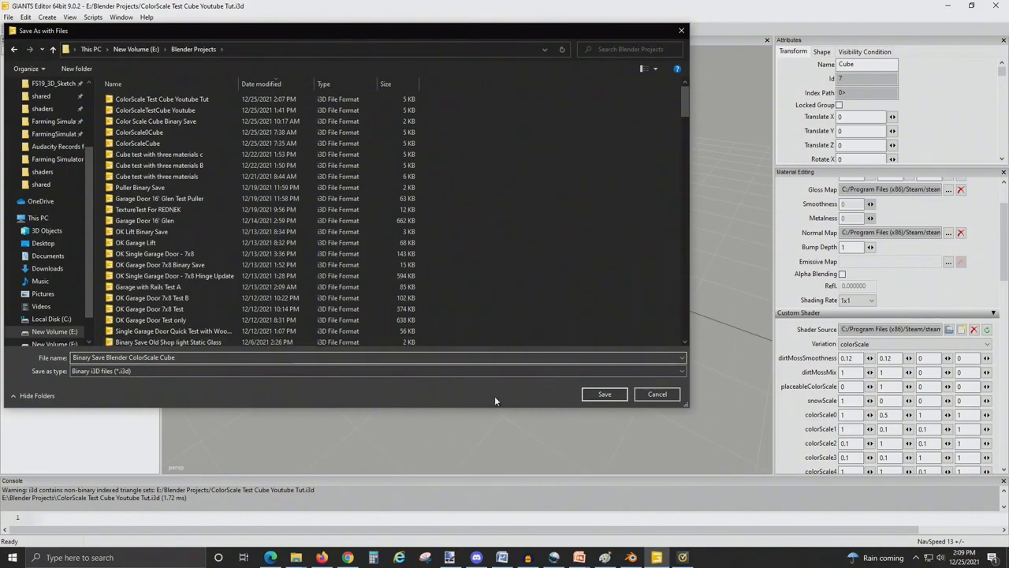
pyautogui.click(604, 393)
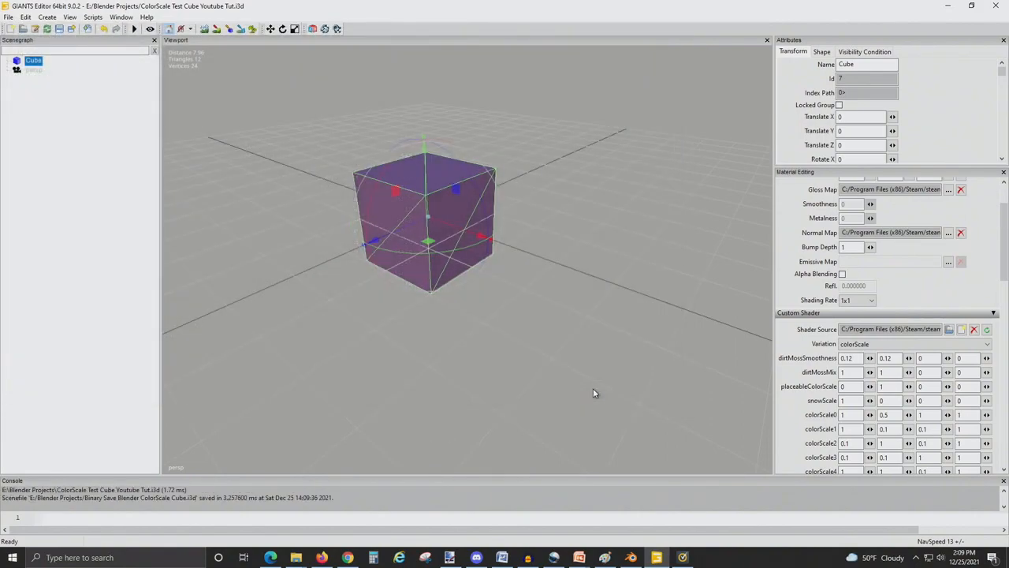
# Step: Select OldShop.i3d inside the OKUM_FS22_V1_OldShop_TEST mod folder
pyautogui.click(295, 557)
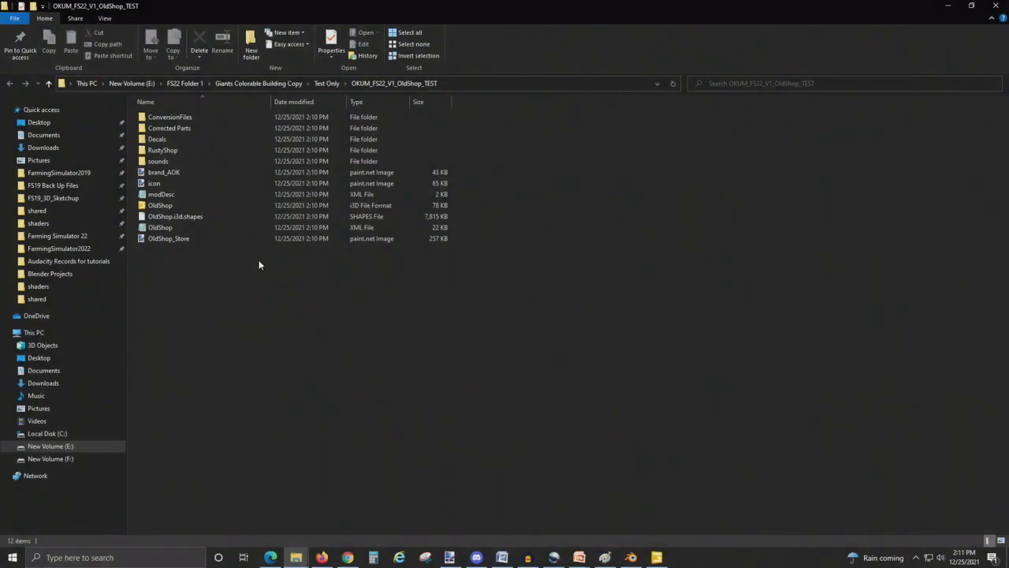
pyautogui.click(160, 205)
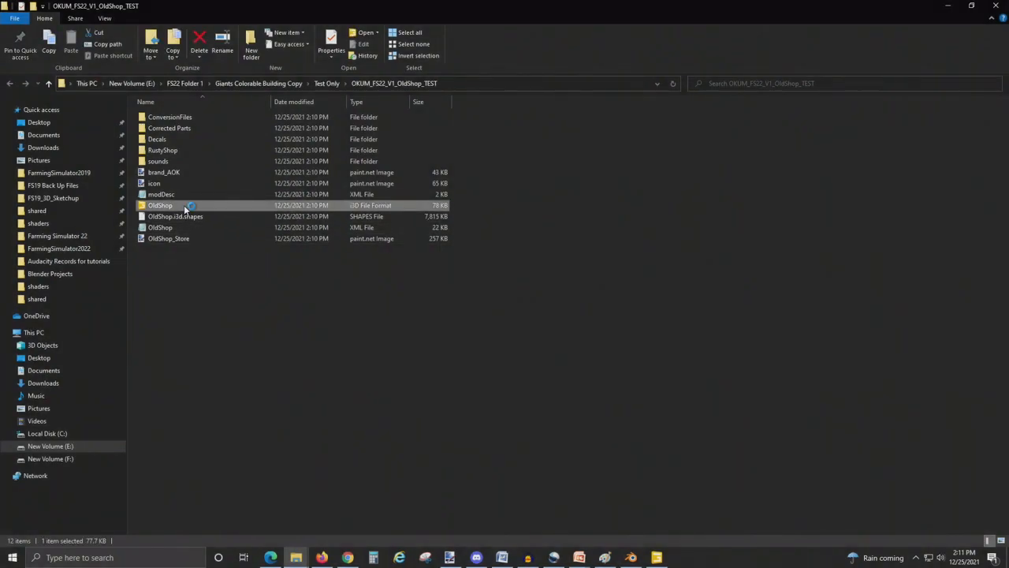
pyautogui.moveTo(475, 353)
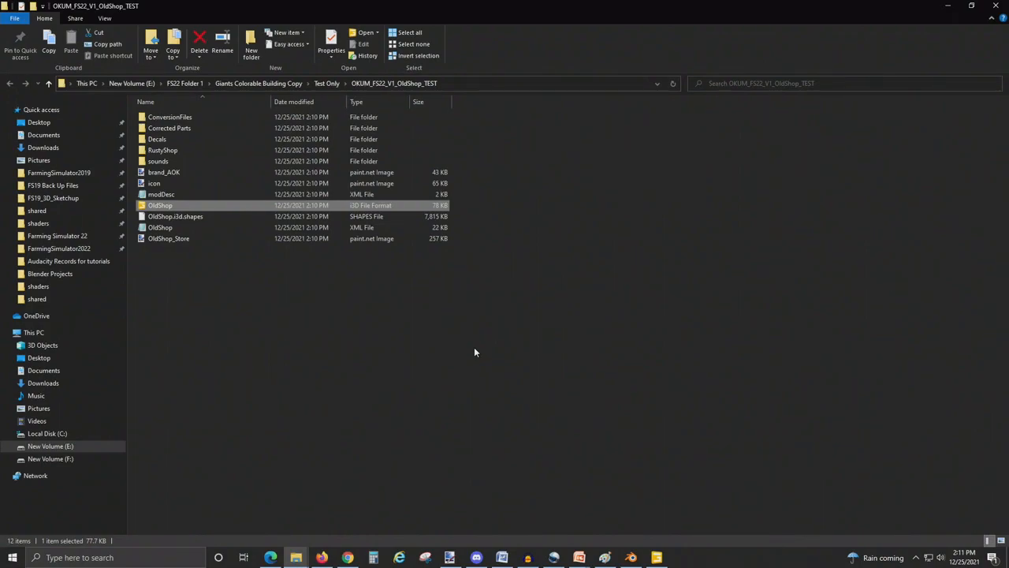
pyautogui.moveTo(444, 344)
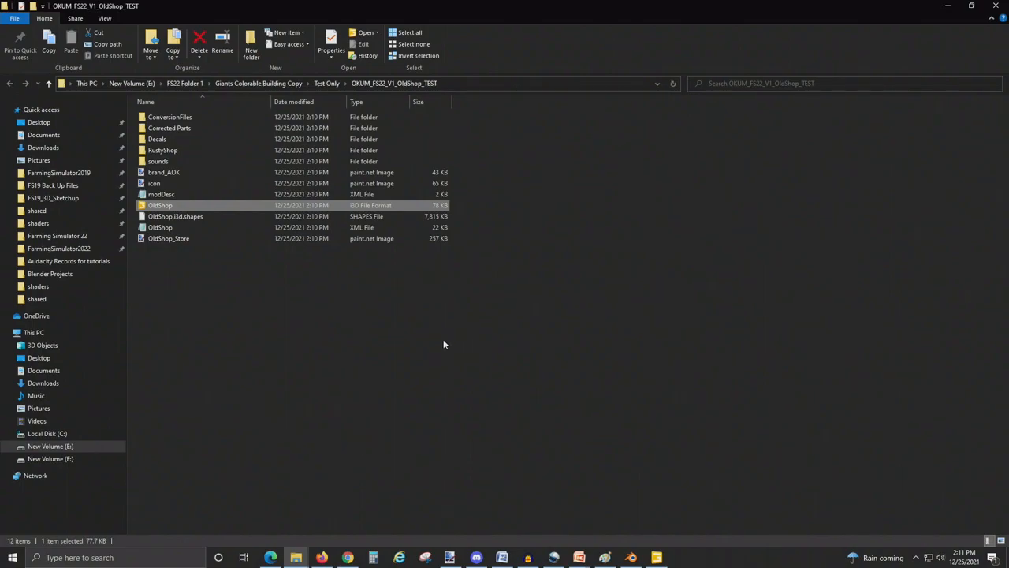
pyautogui.moveTo(599, 464)
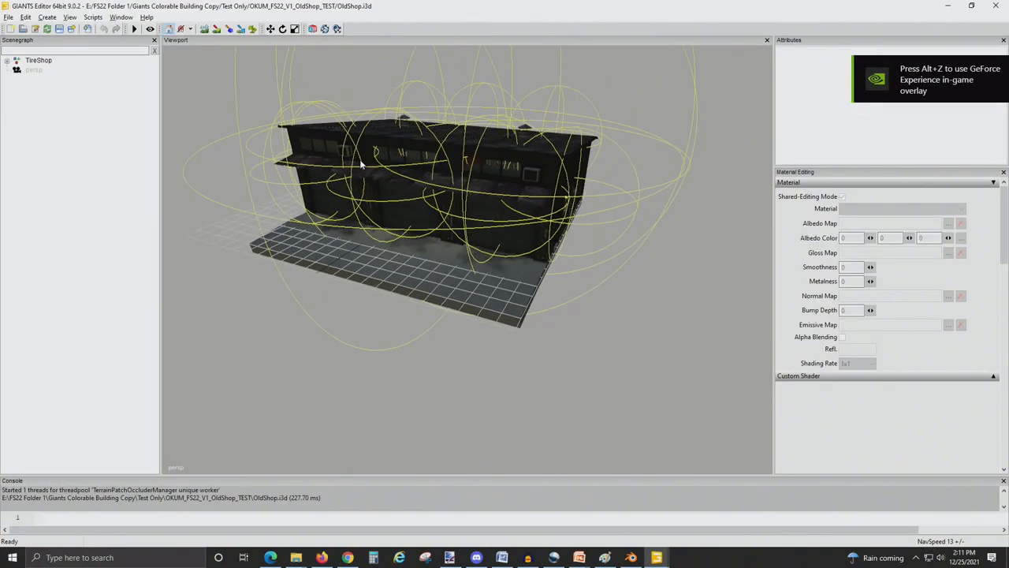
# Step: Import the binary colorScale cube i3d into the OldShop scene
pyautogui.moveTo(361, 164); pyautogui.dragTo(333, 165)
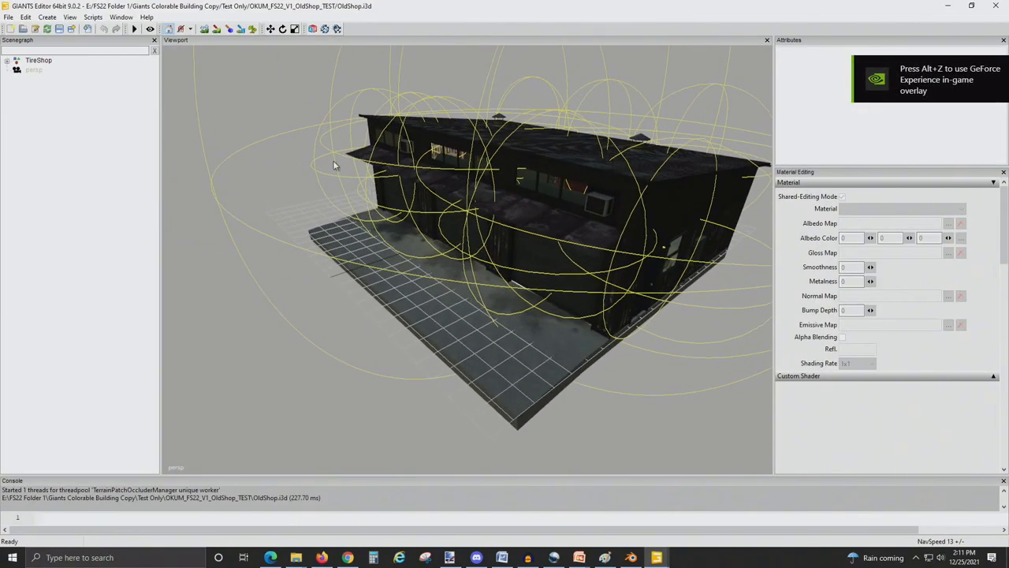
pyautogui.click(8, 17)
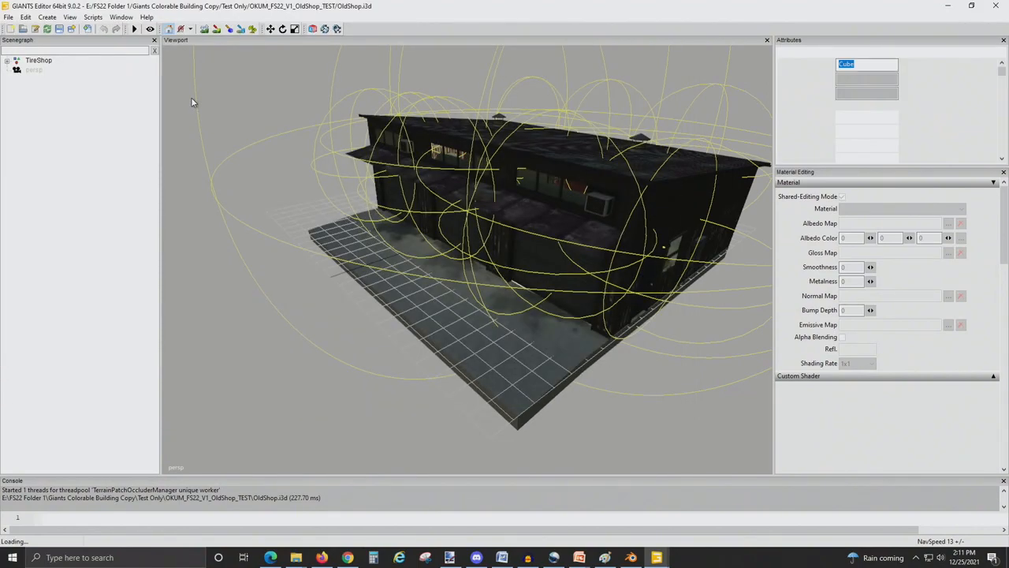
pyautogui.click(33, 79)
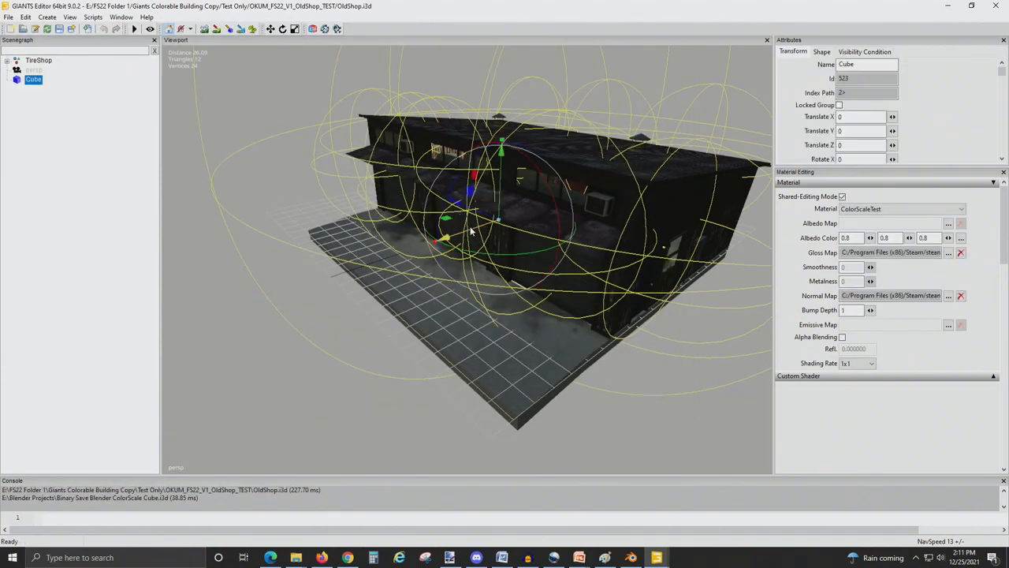
# Step: Place the cube on the pad beside the building and nest it under TireShop
pyautogui.moveTo(473, 229); pyautogui.dragTo(390, 249)
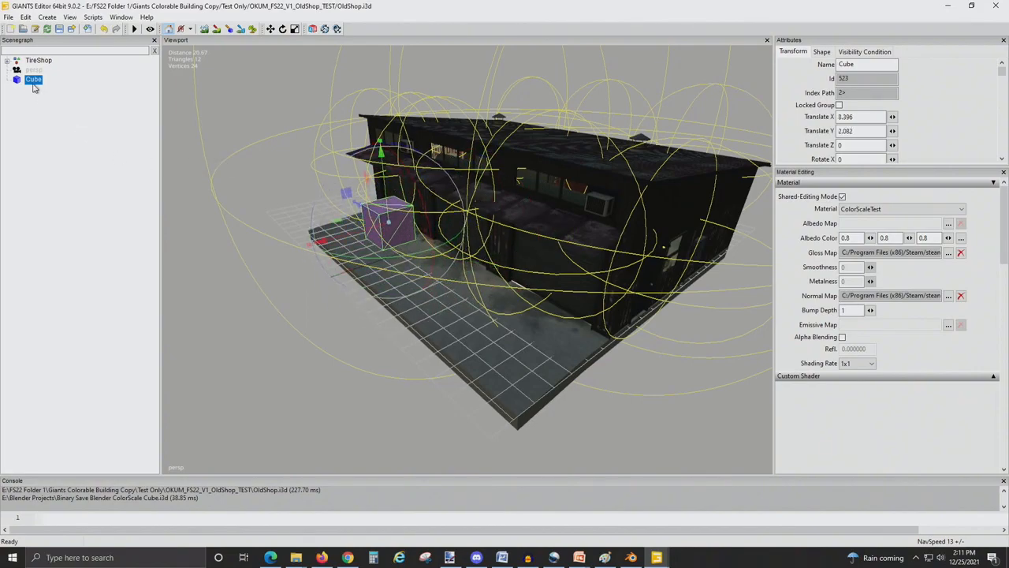
pyautogui.click(33, 70)
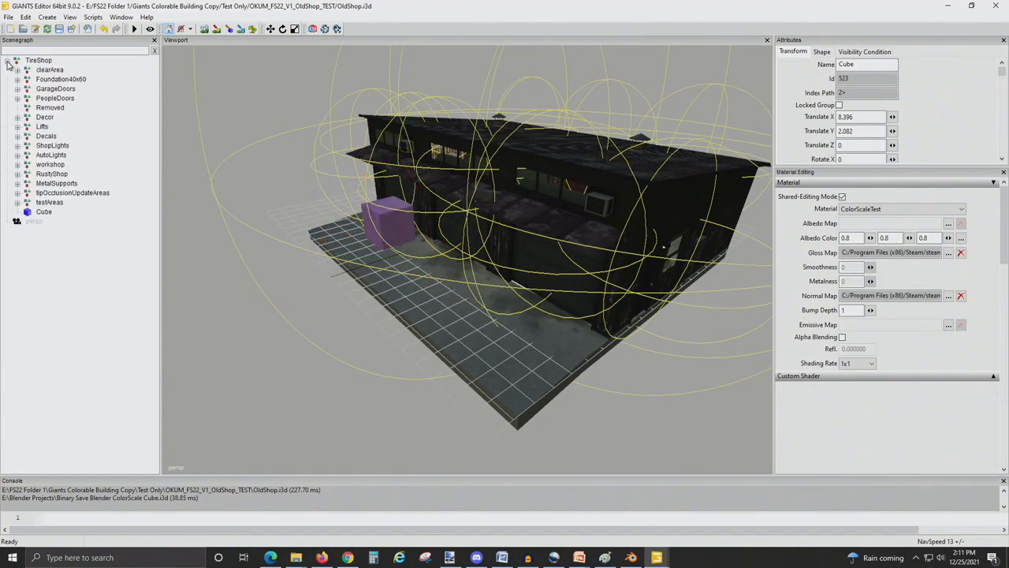
pyautogui.click(43, 212)
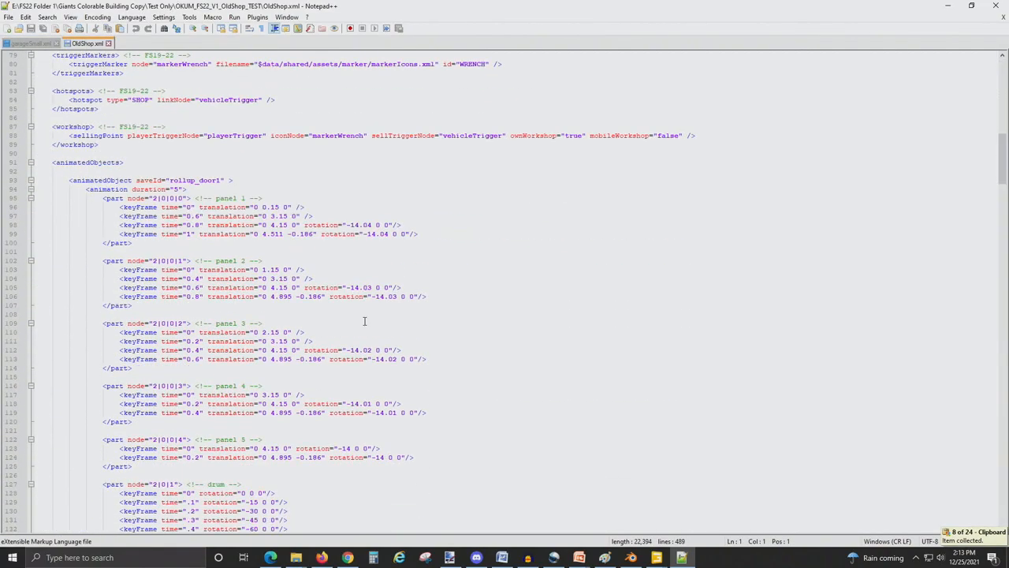
# Step: Trim the pasted colorable block to one node and rename it ColorScaleCube
pyautogui.scroll(-3)
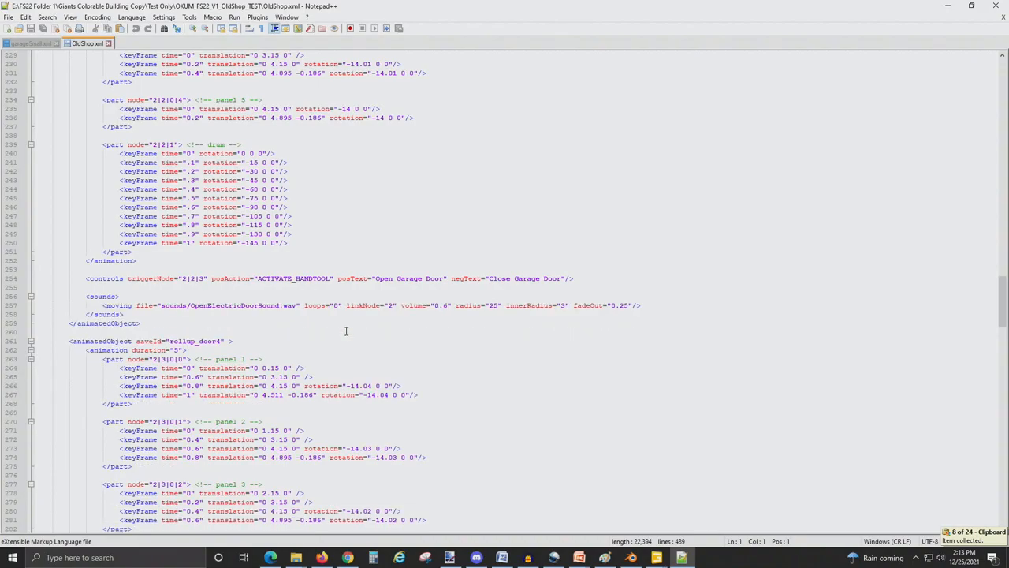
pyautogui.scroll(-3)
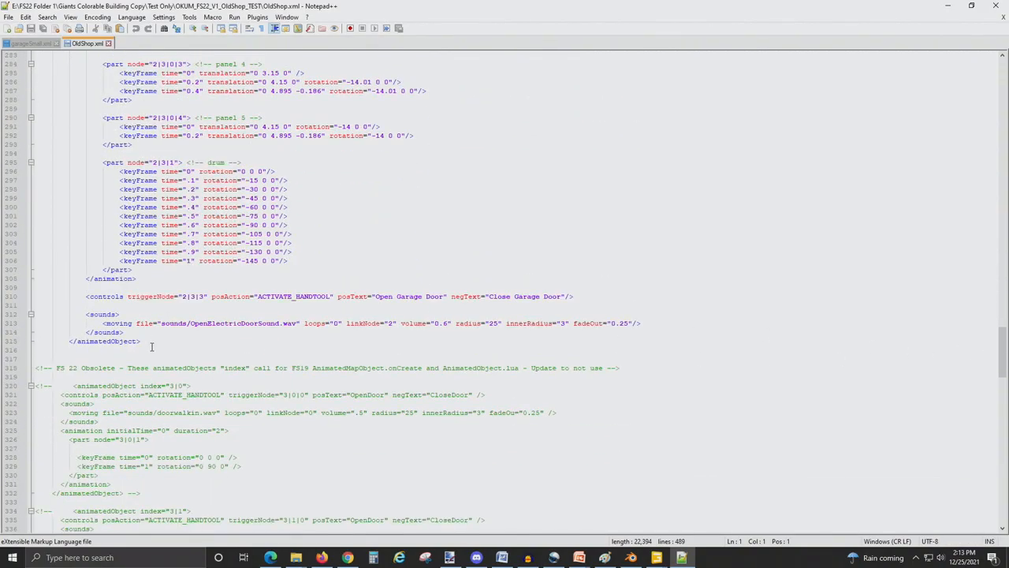
pyautogui.scroll(-3)
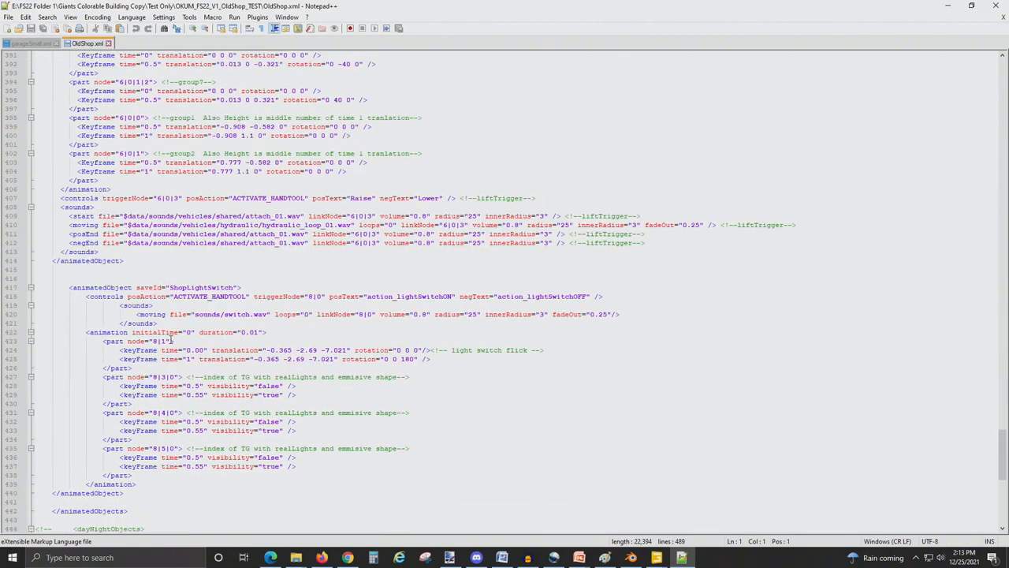
pyautogui.scroll(-3)
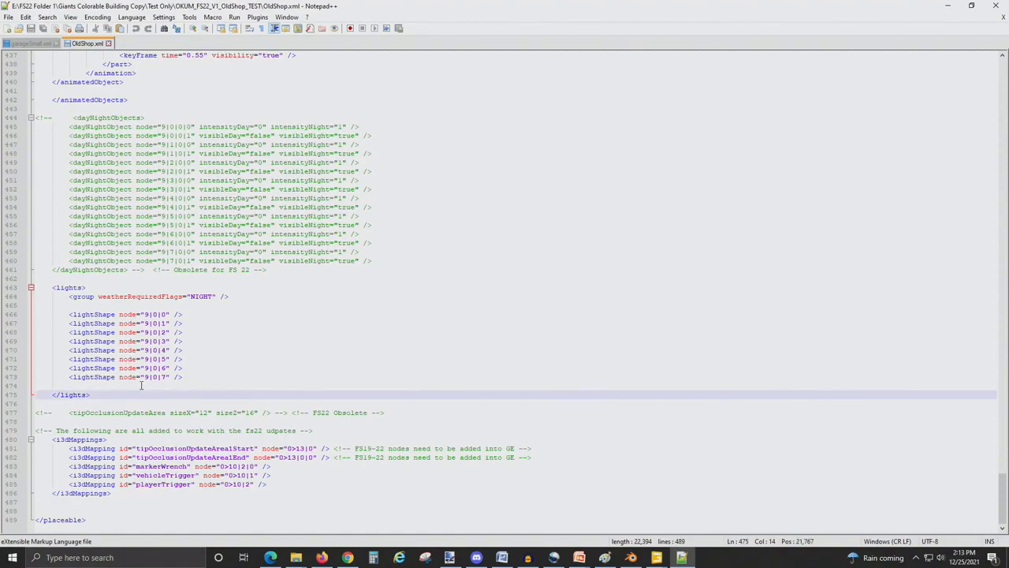
pyautogui.scroll(-3)
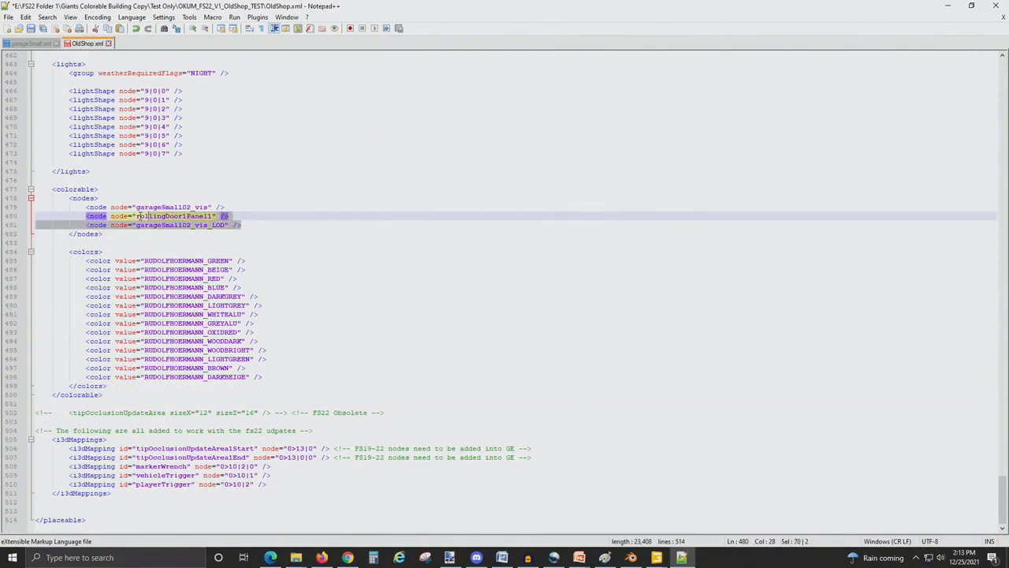
pyautogui.press('Delete')
pyautogui.write('Colo')
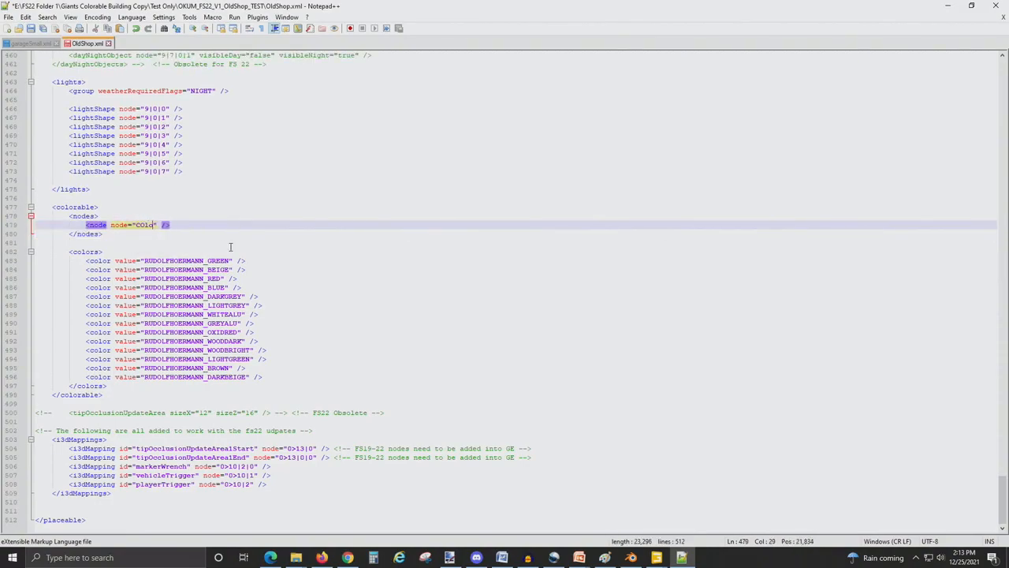
pyautogui.write('rScaleCur')
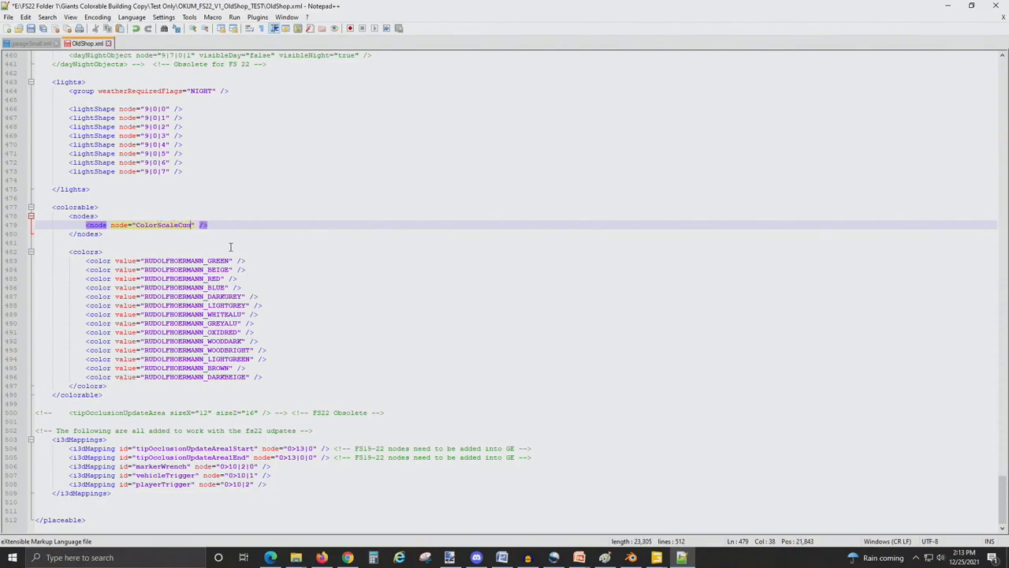
pyautogui.write('e')
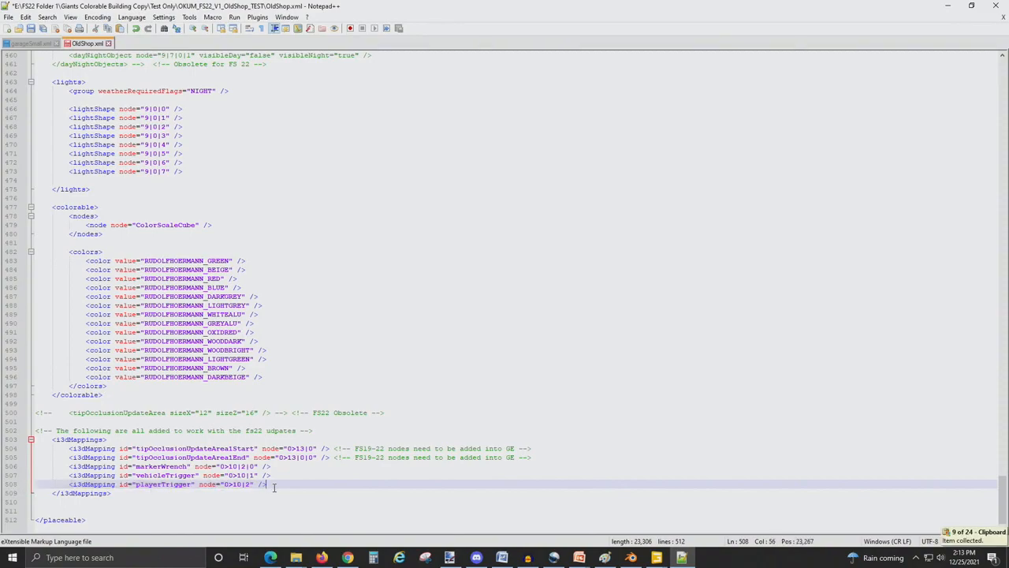
# Step: Duplicate the playerTrigger mapping as ColorScaleCube and check the cube's index in GIANTS Editor
pyautogui.press('enter')
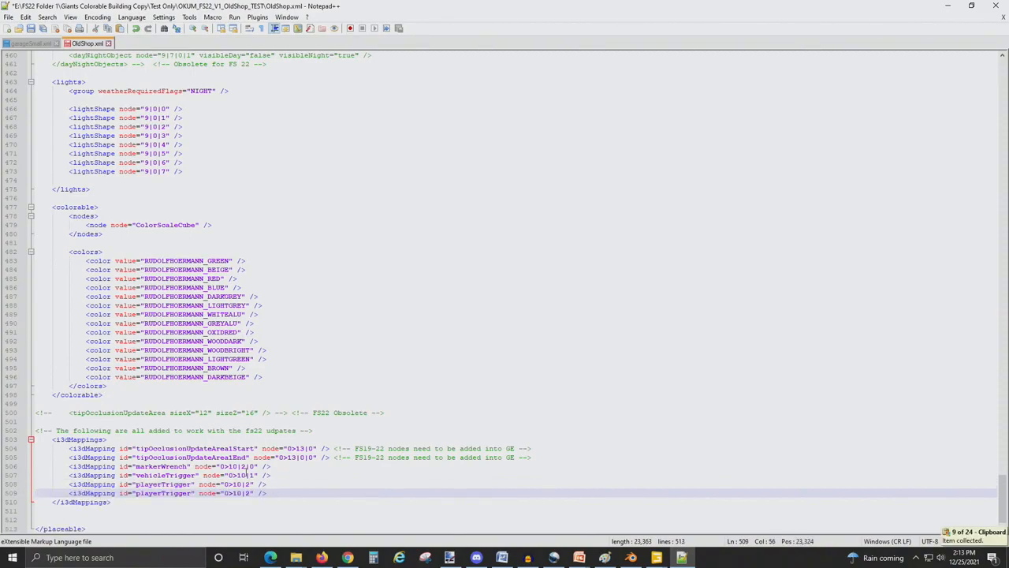
pyautogui.doubleClick(164, 225)
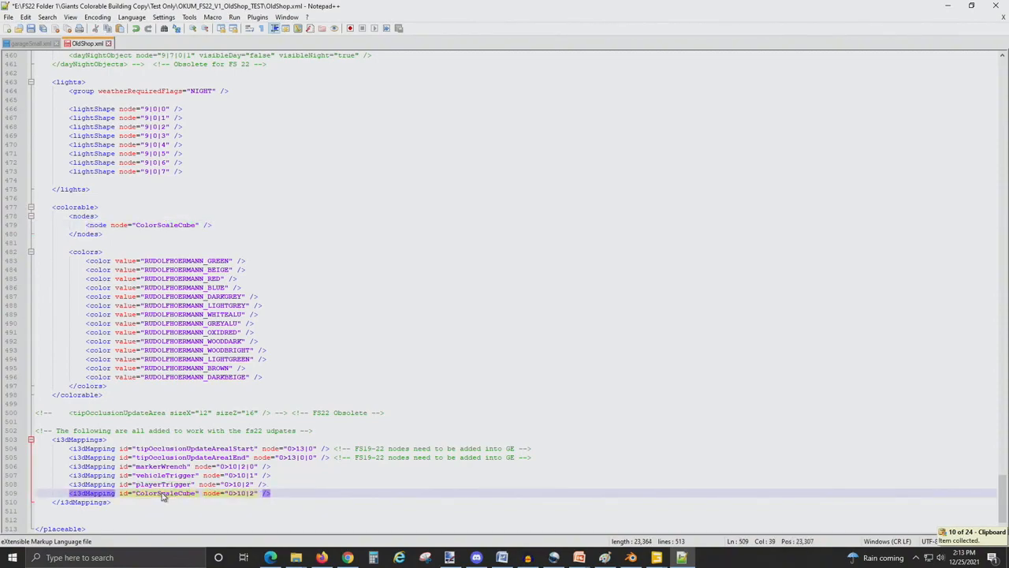
pyautogui.moveTo(658, 557)
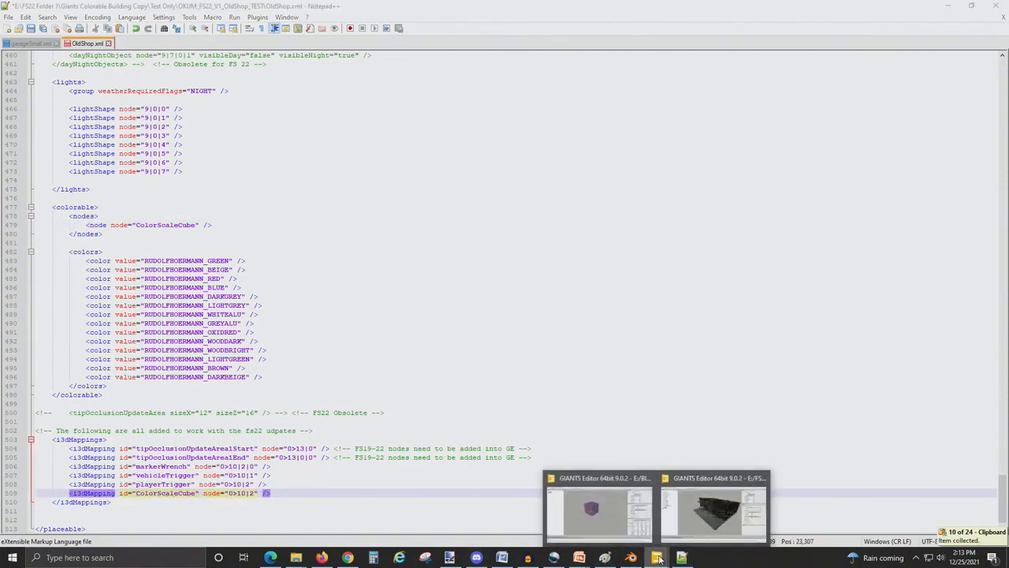
pyautogui.click(713, 513)
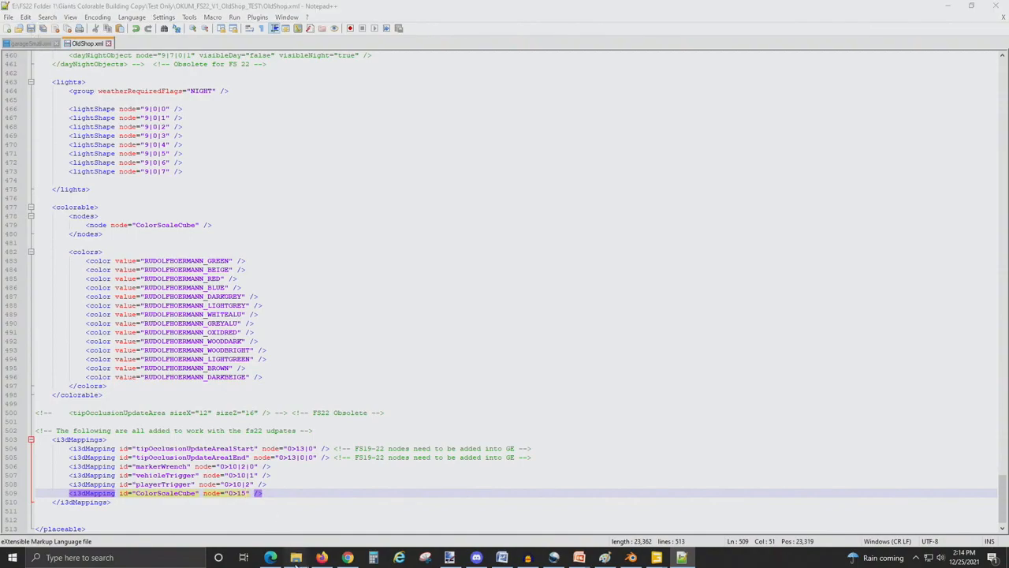
# Step: Zip the OKUM_FS22_V1_OldShop_TEST files into an archive named CubeColorTest
pyautogui.click(295, 557)
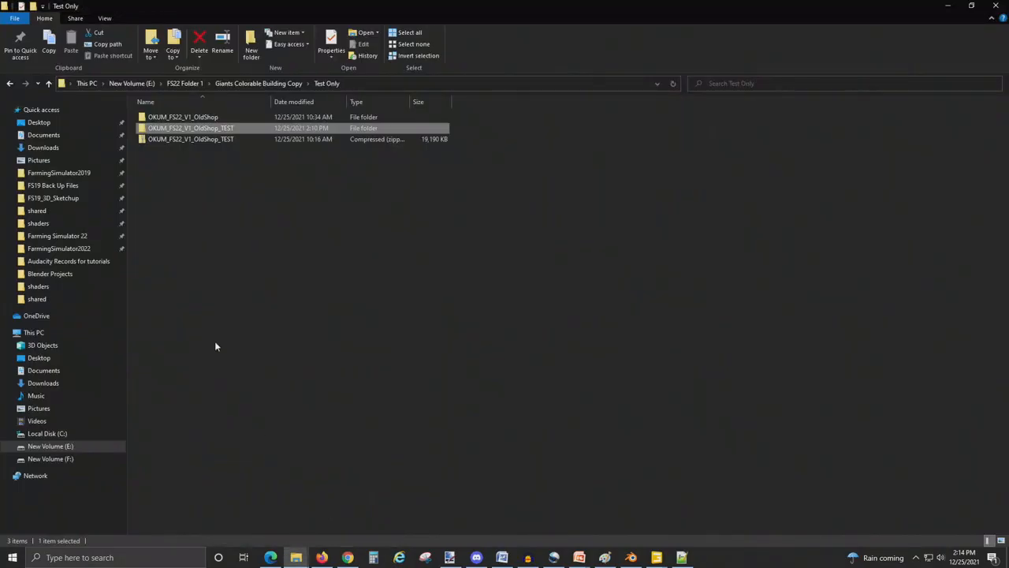
pyautogui.doubleClick(191, 128)
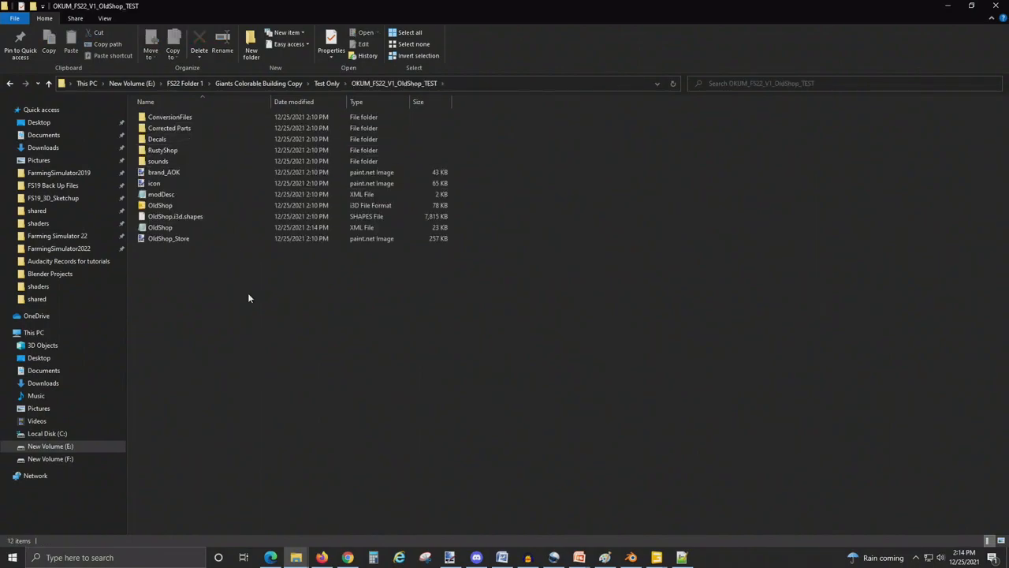
pyautogui.rightClick(249, 298)
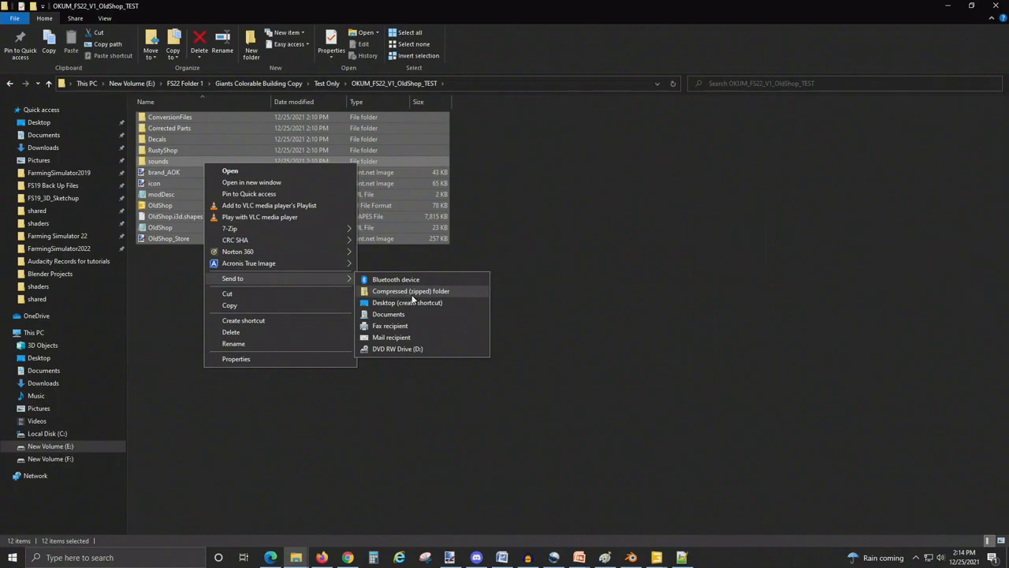
pyautogui.click(411, 291)
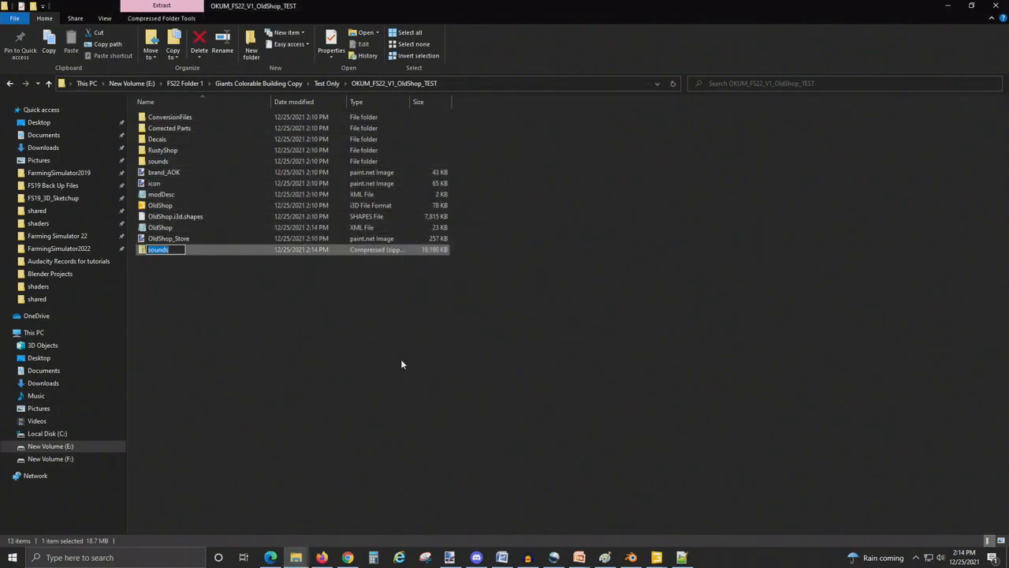
pyautogui.write('CubeColorTest')
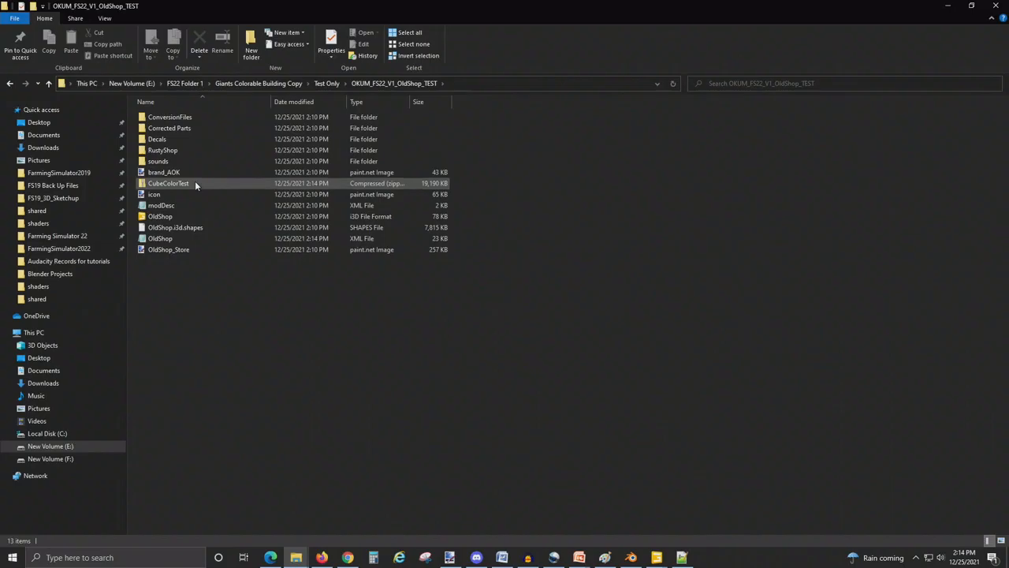
# Step: Paste CubeColorTest into the FarmingSimulator2022 mods folder and return to the desktop
pyautogui.click(59, 247)
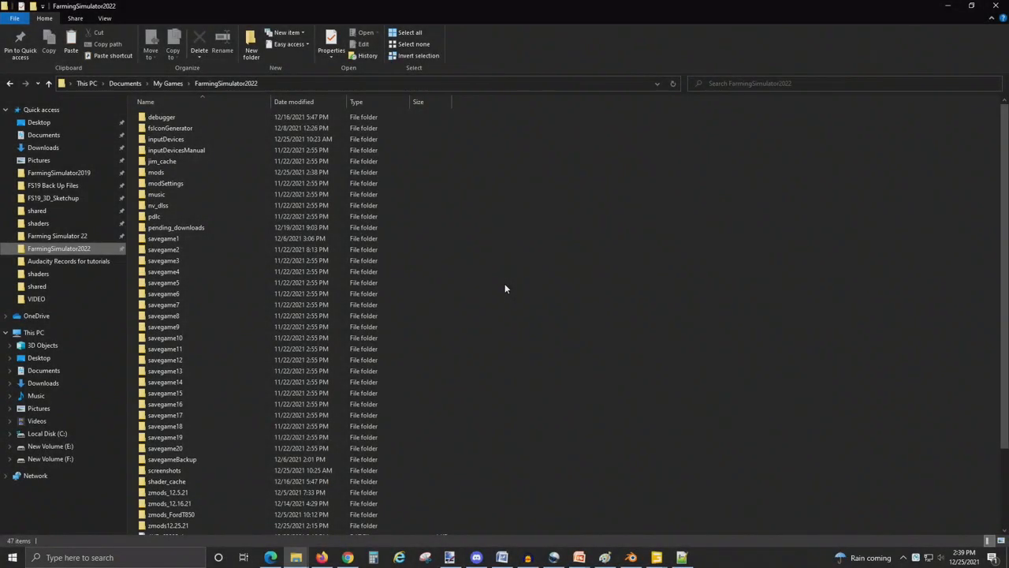
pyautogui.moveTo(146, 93)
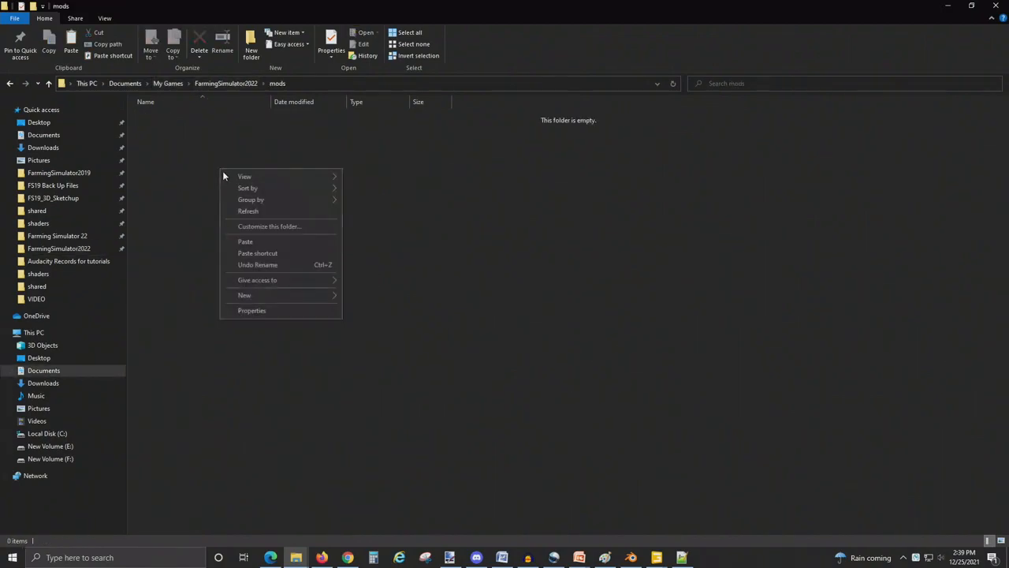
pyautogui.click(245, 241)
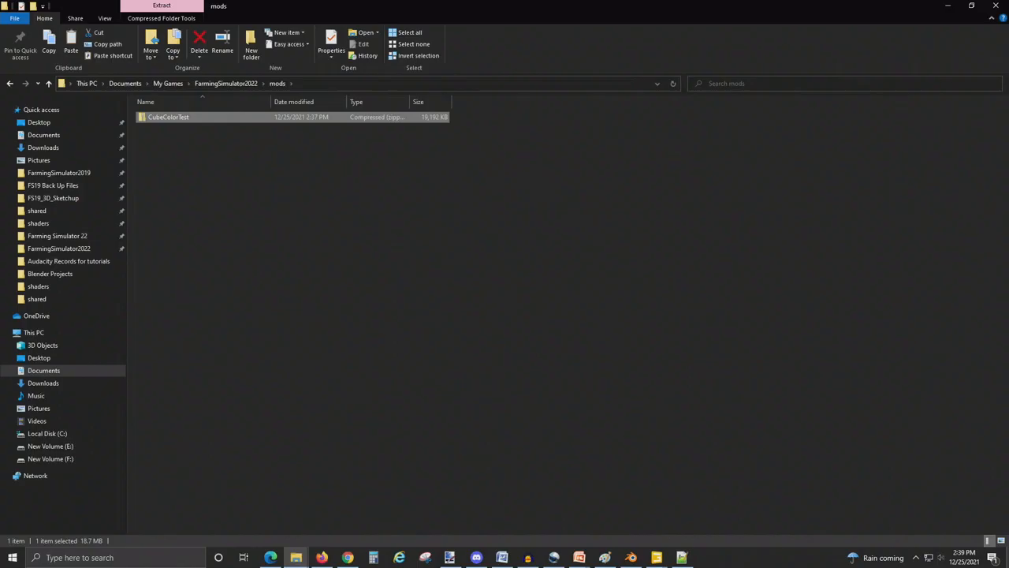
pyautogui.click(971, 5)
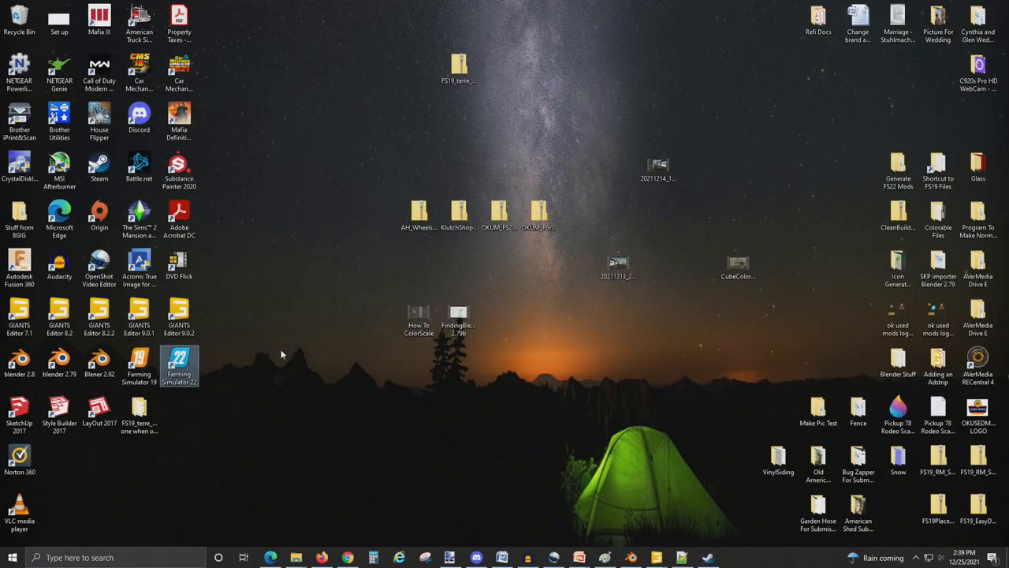
# Step: Launch Farming Simulator 22 with the mod enabled and enter the Elmcreek savegame
pyautogui.doubleClick(179, 366)
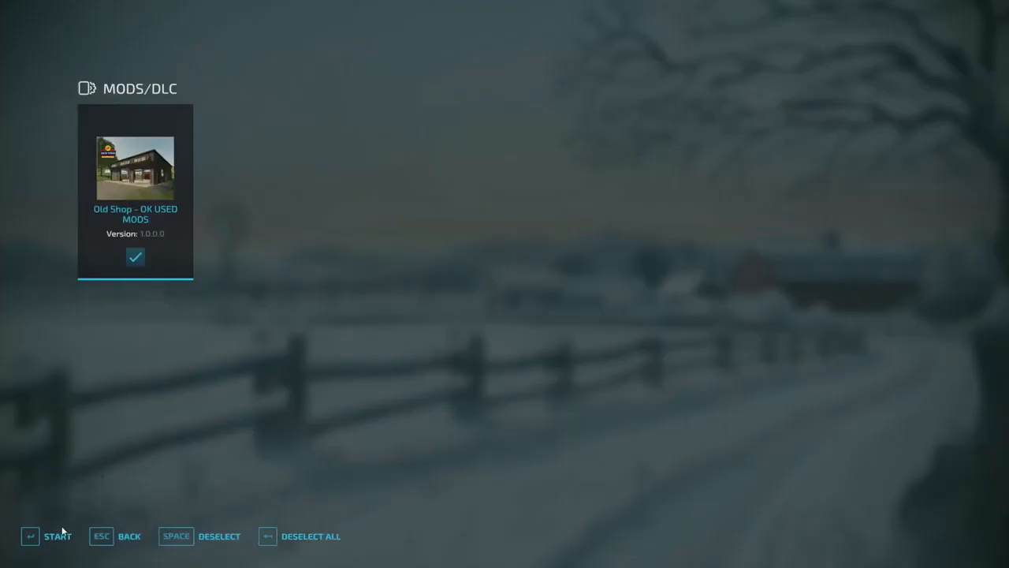
pyautogui.click(57, 535)
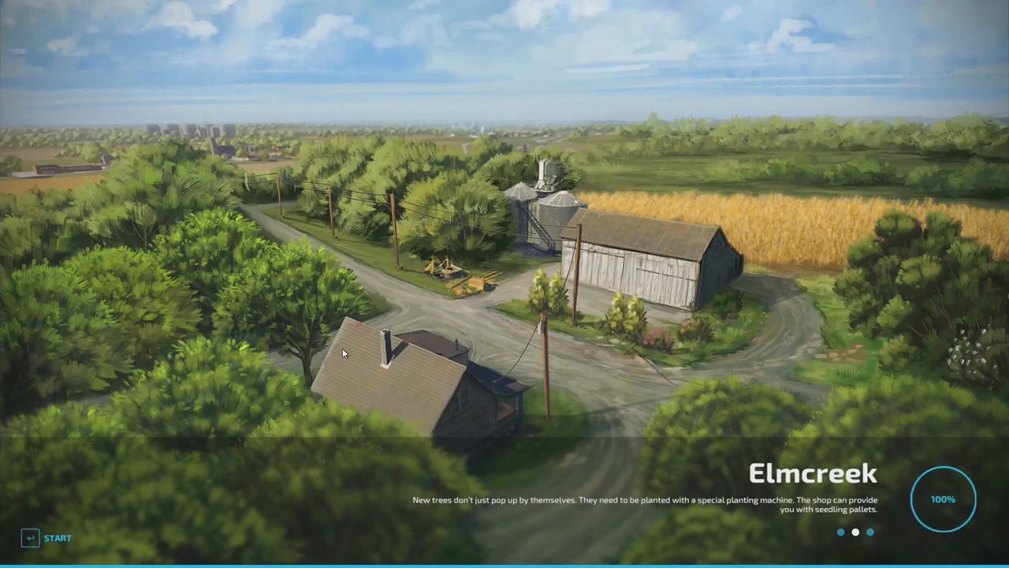
pyautogui.click(45, 538)
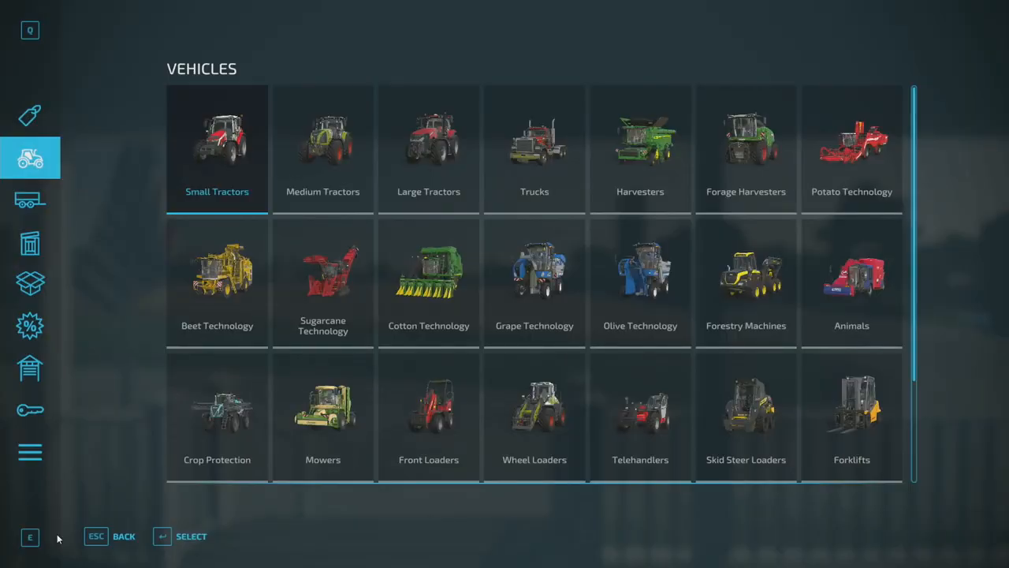
# Step: Buy the Old Shop building in the in-game shop and place it on the farmyard
pyautogui.click(30, 409)
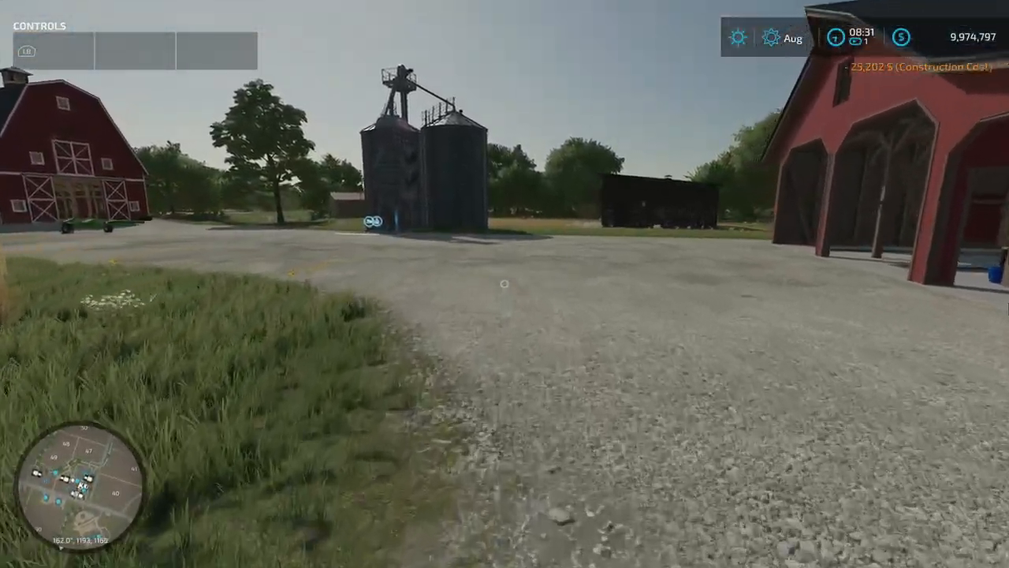
pyautogui.moveTo(505, 284)
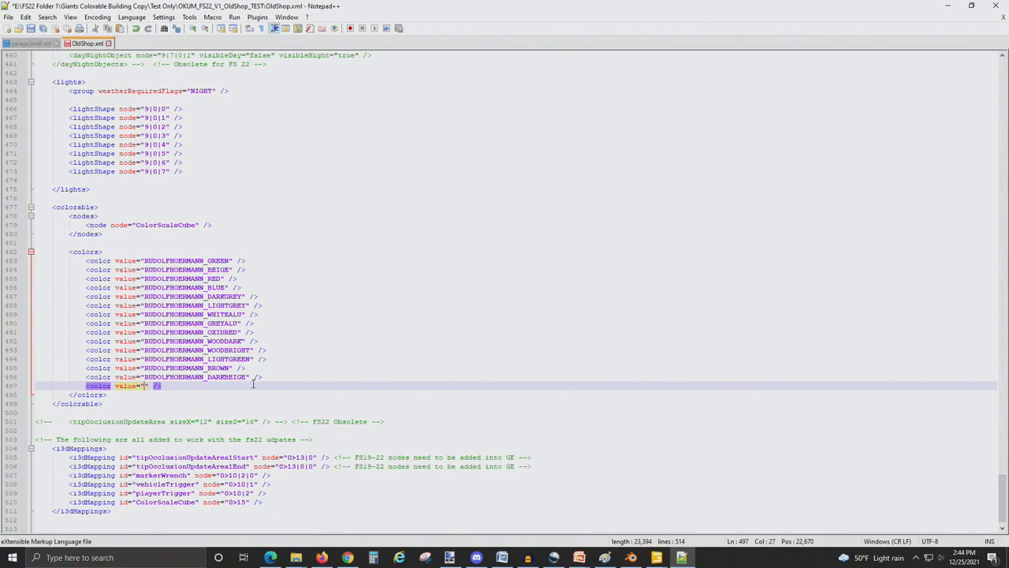
# Step: Add a color entry valued "0.0 1.0 0" below the DARKBEIGE line in OldShop.xml
pyautogui.write('0.0')
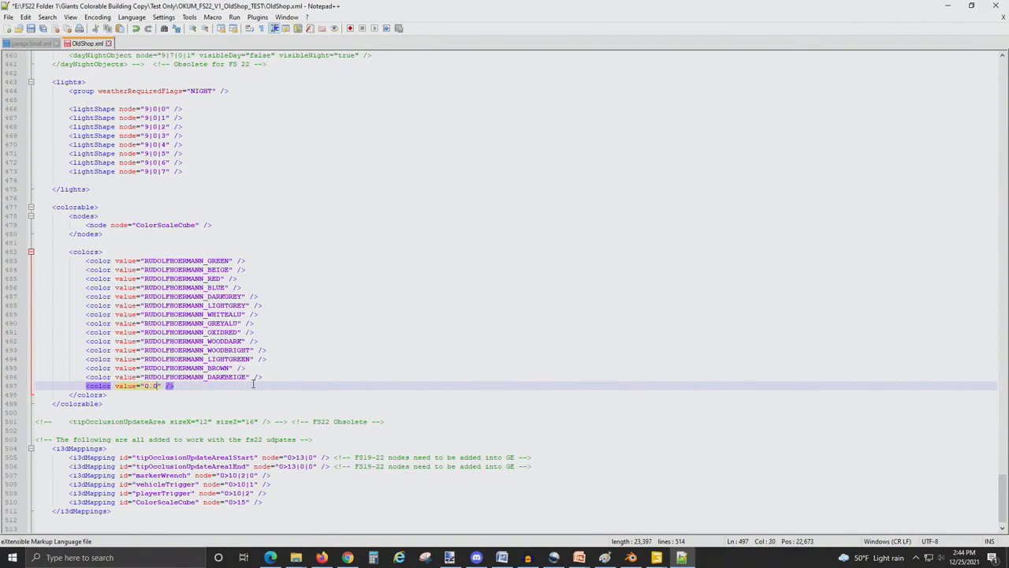
pyautogui.write('1')
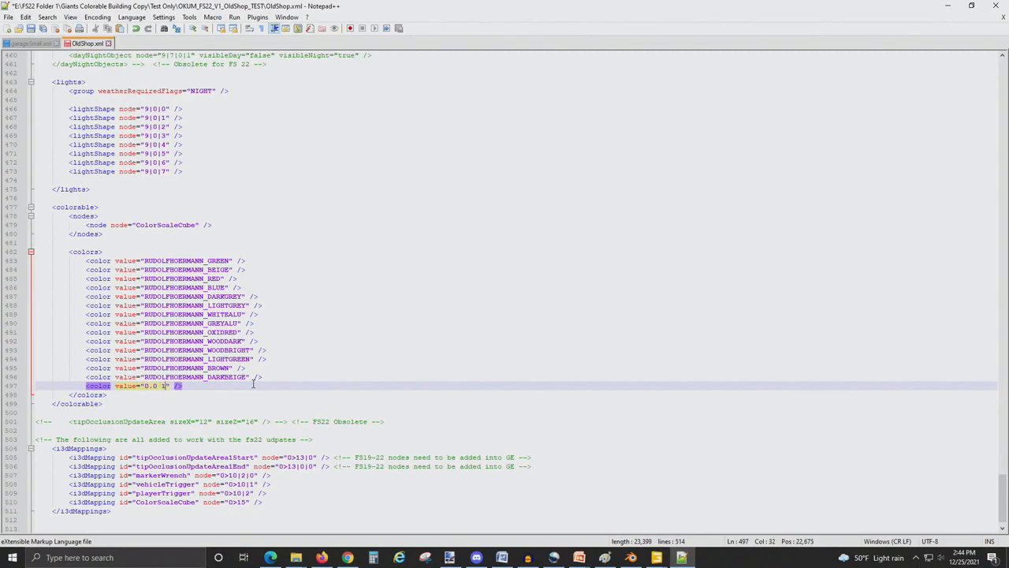
pyautogui.write('.0 0')
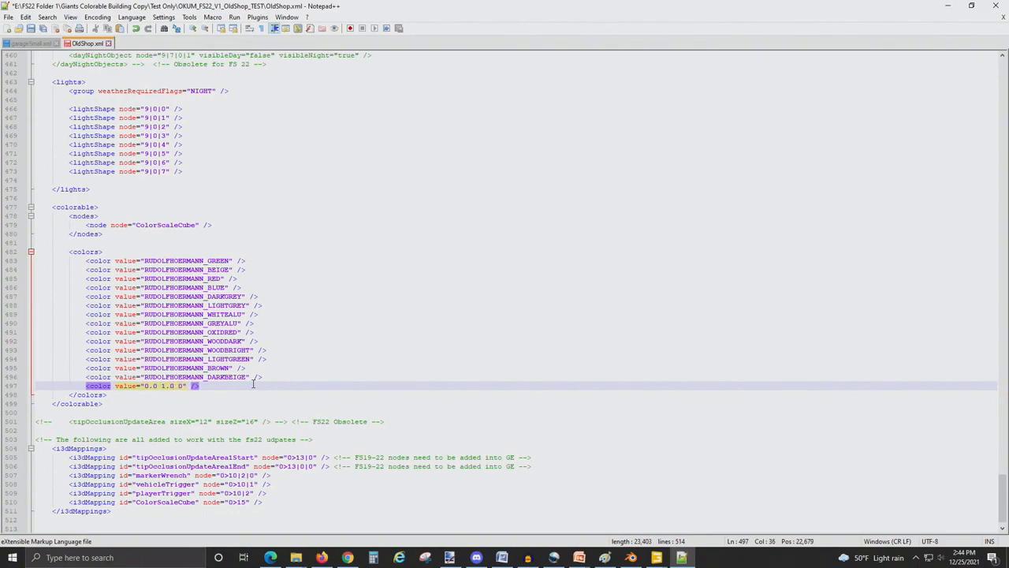